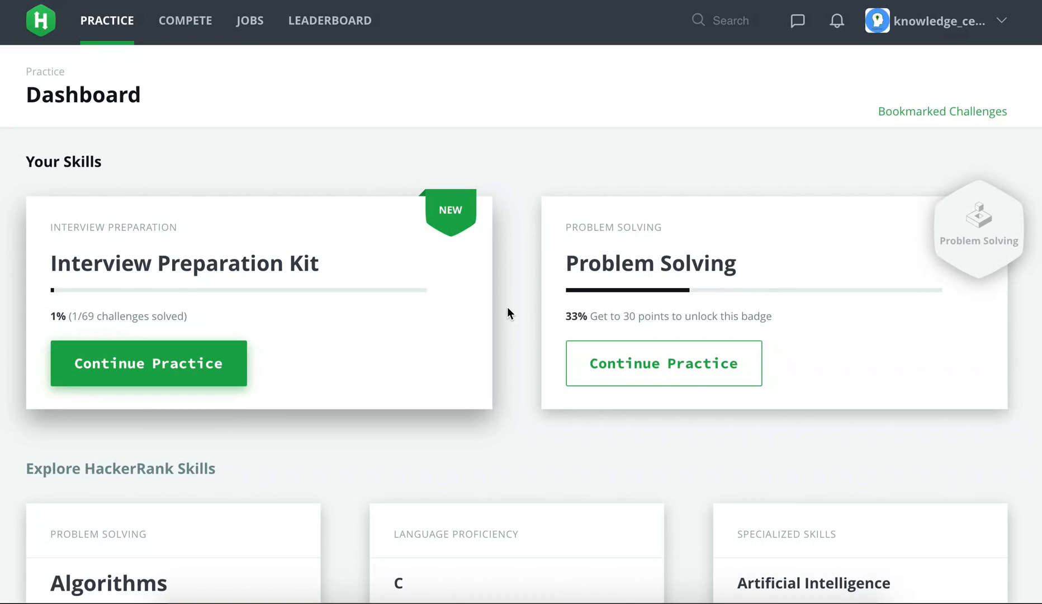
{"action": "mouse_move", "coordinate": [429, 293]}
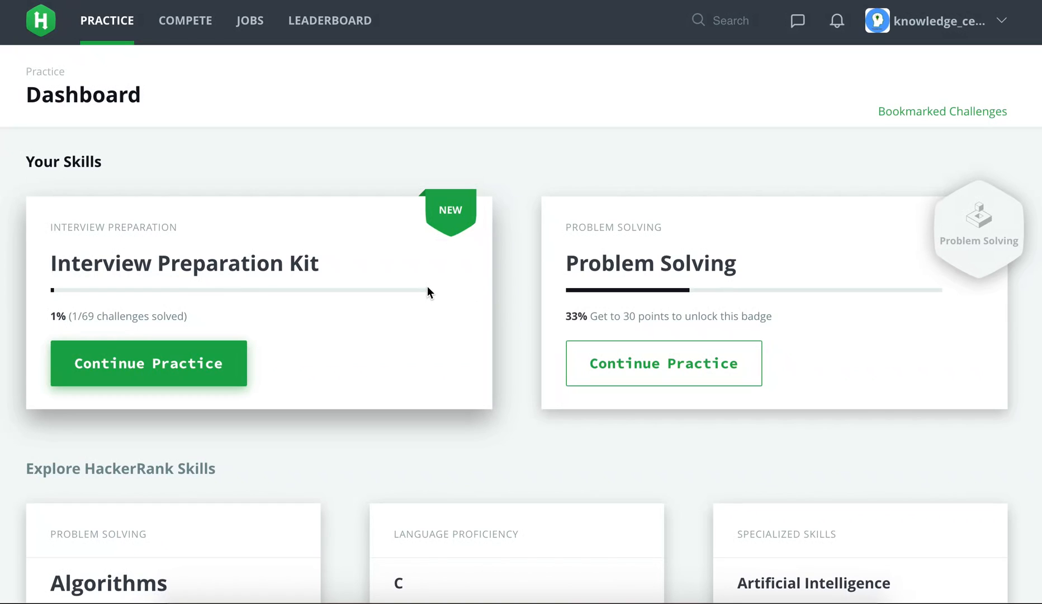
{"action": "mouse_move", "coordinate": [302, 299]}
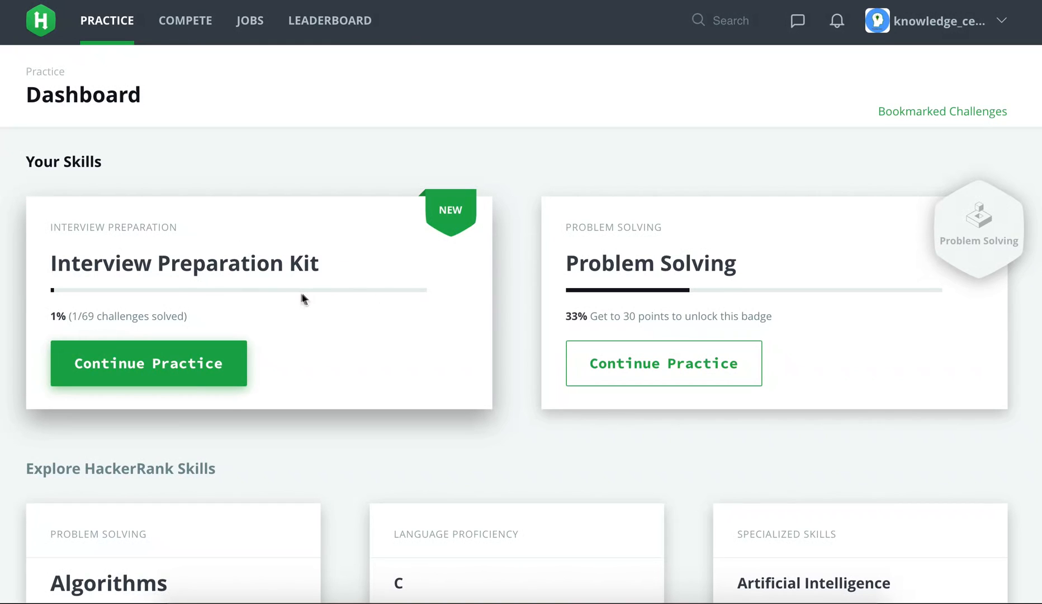
{"action": "mouse_move", "coordinate": [122, 310]}
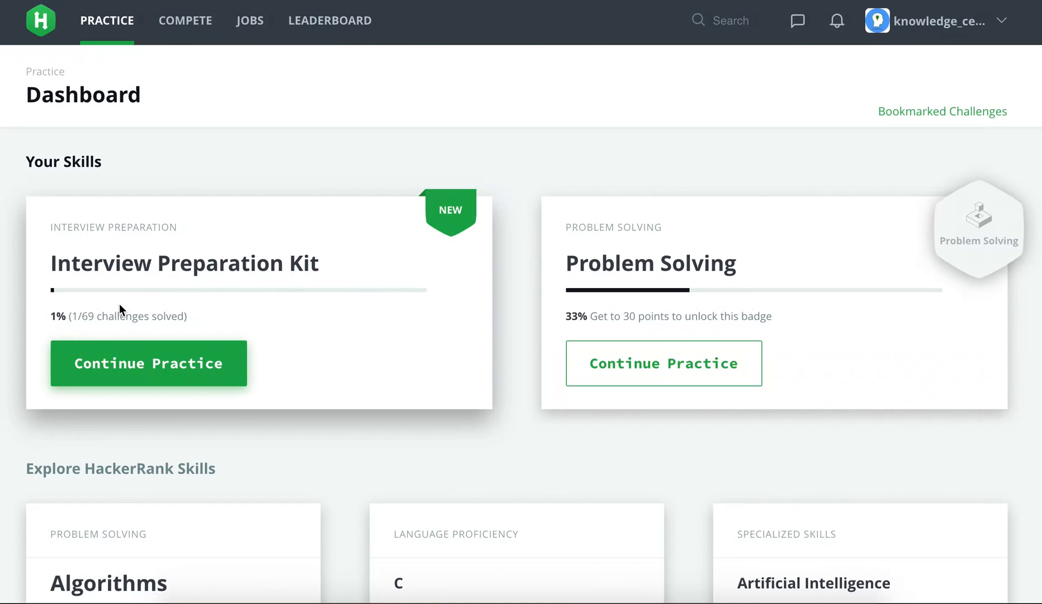
{"action": "mouse_move", "coordinate": [94, 331]}
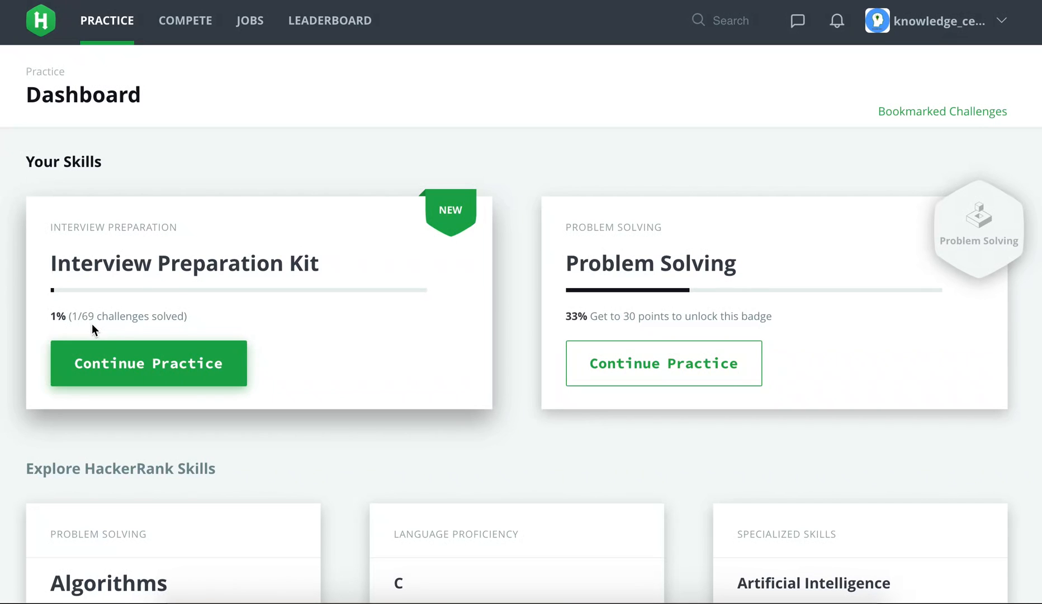
Continue the Interview Preparation Kit and show the Warm-up Challenges list.
{"action": "left_click", "coordinate": [149, 364]}
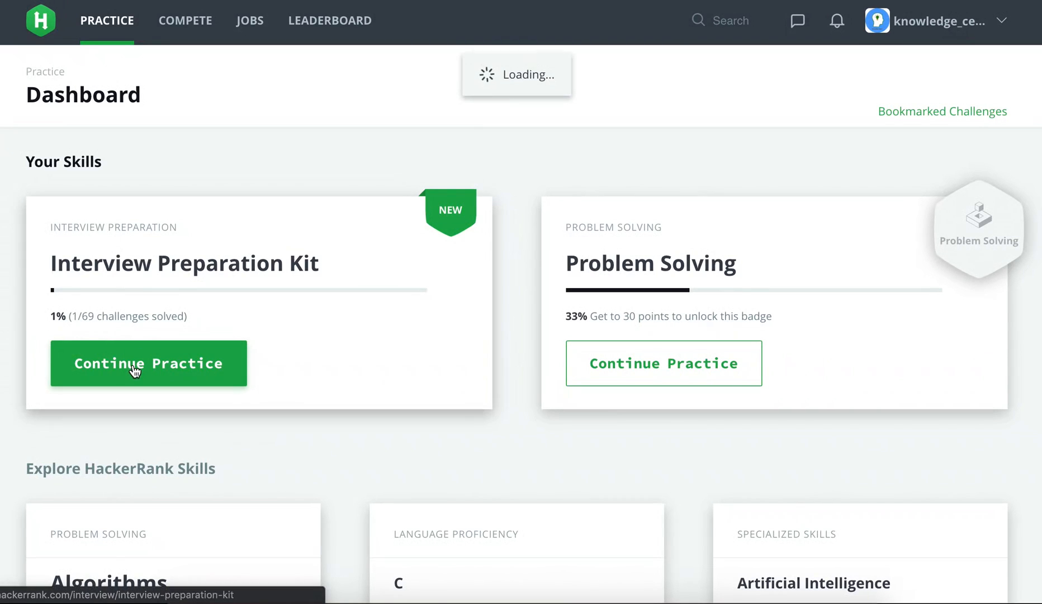
{"action": "left_click", "coordinate": [149, 363]}
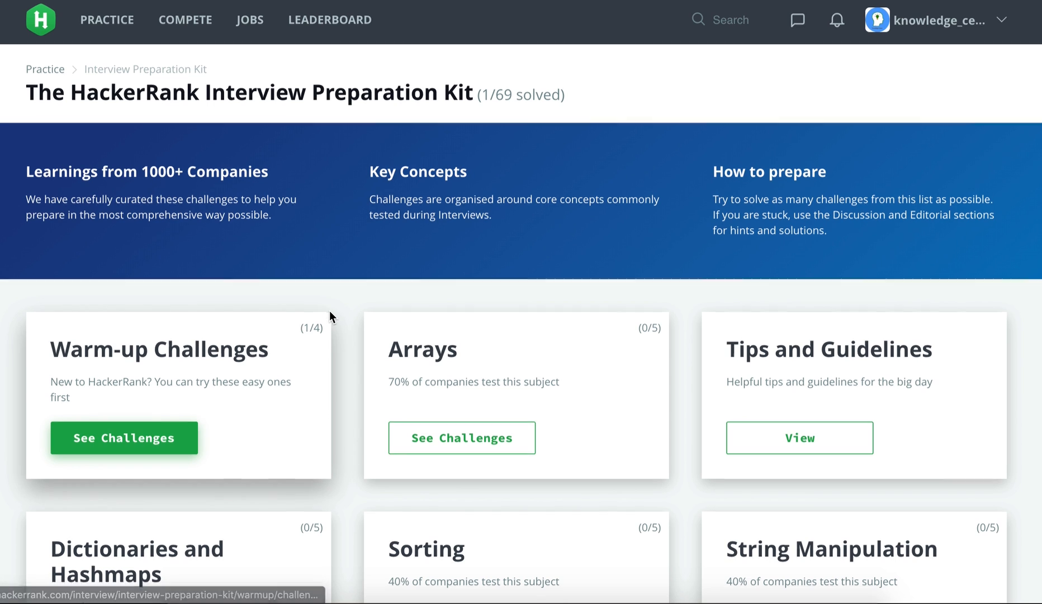
{"action": "scroll", "scroll_direction": "down", "scroll_amount": 3}
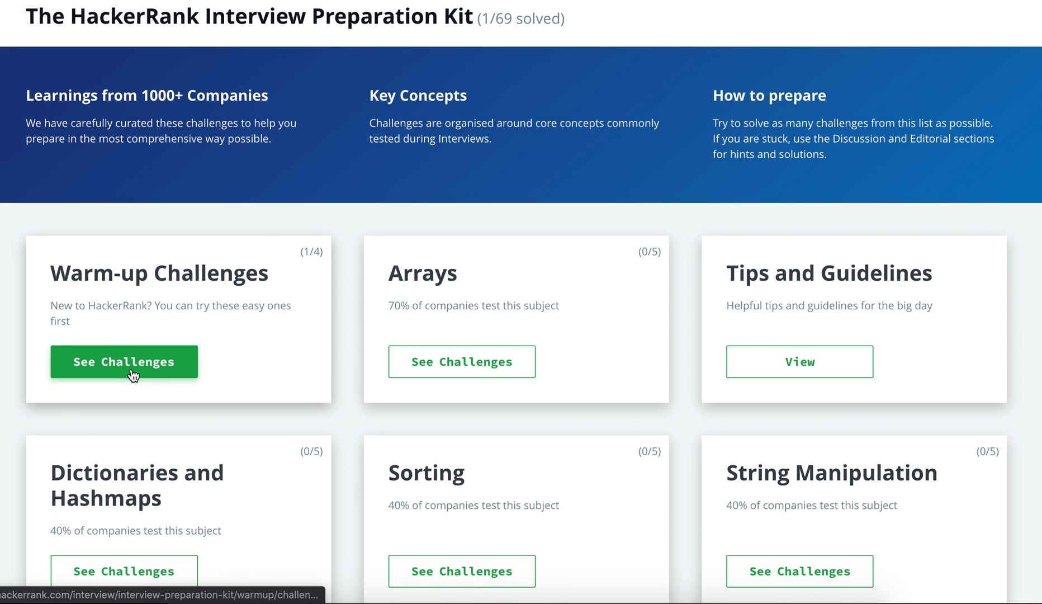
{"action": "left_click", "coordinate": [124, 361]}
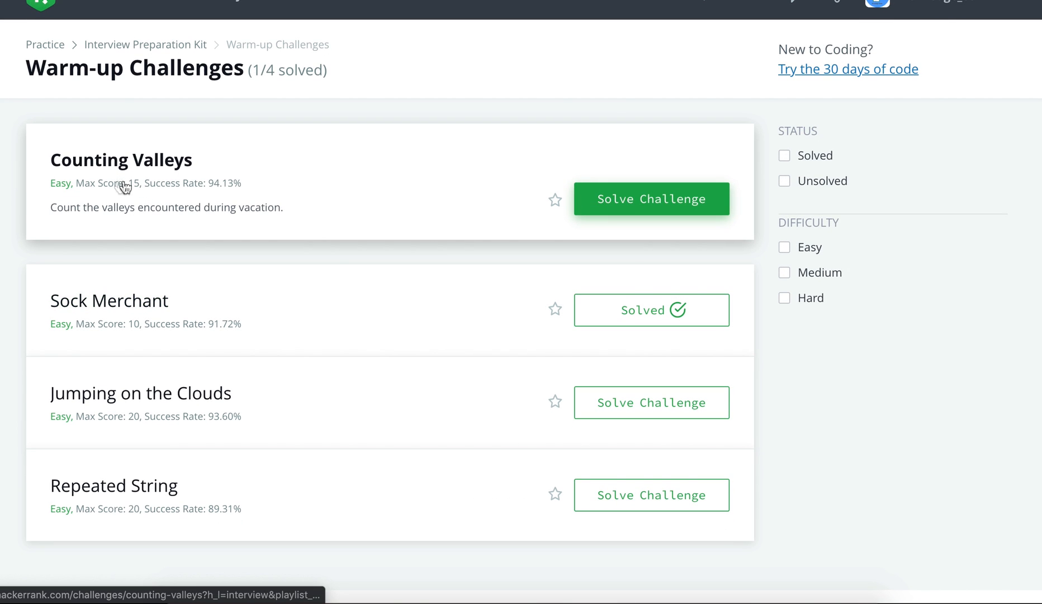
{"action": "mouse_move", "coordinate": [140, 195]}
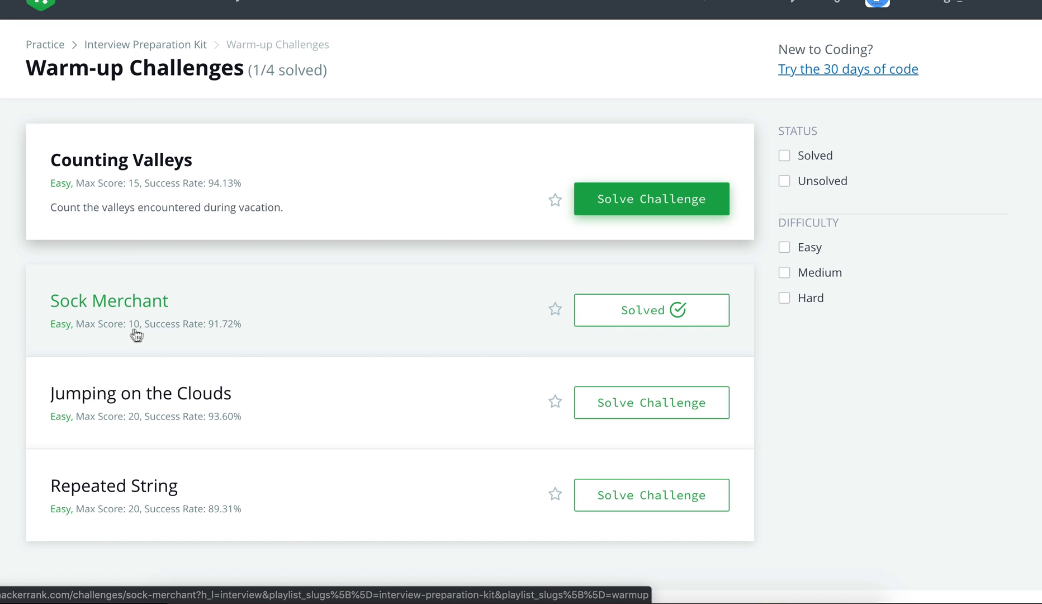
{"action": "mouse_move", "coordinate": [140, 338]}
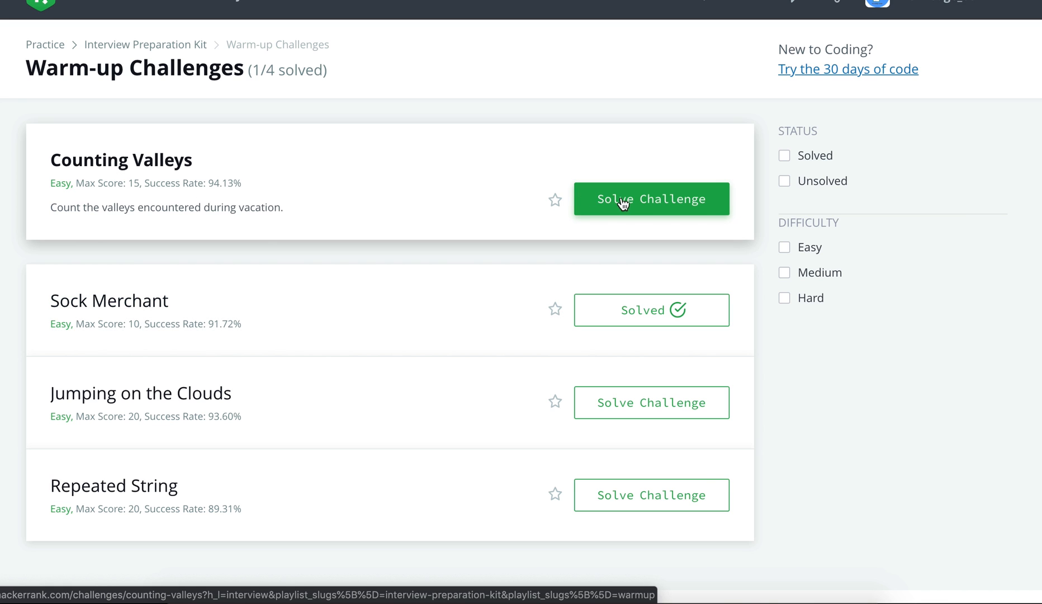
Solve Counting Valleys and read its statement, function description and input format.
{"action": "left_click", "coordinate": [651, 199]}
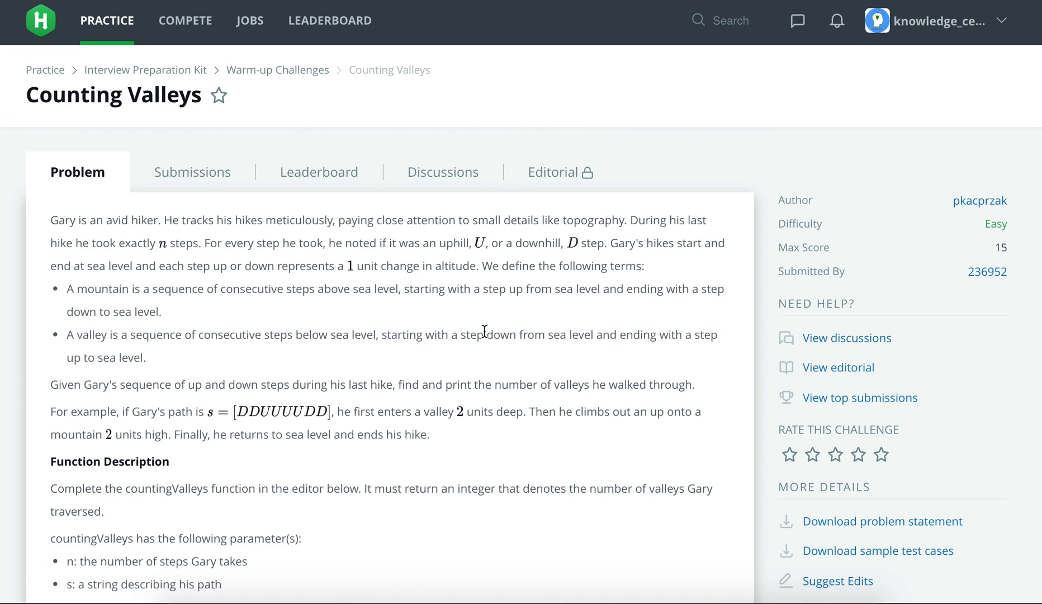
{"action": "scroll", "scroll_direction": "down", "scroll_amount": 3}
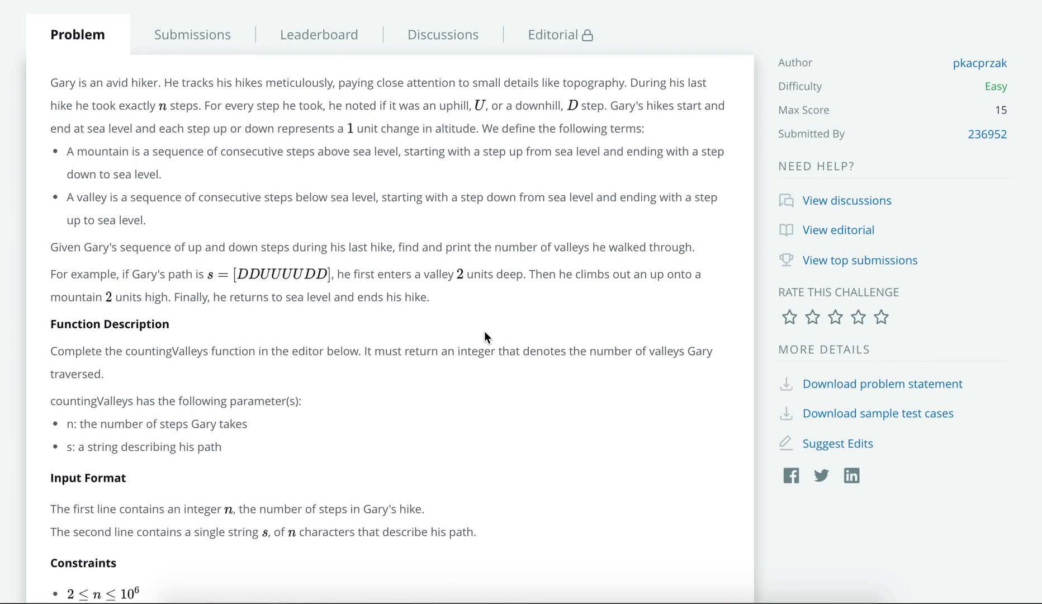
{"action": "scroll", "scroll_direction": "down", "scroll_amount": 3}
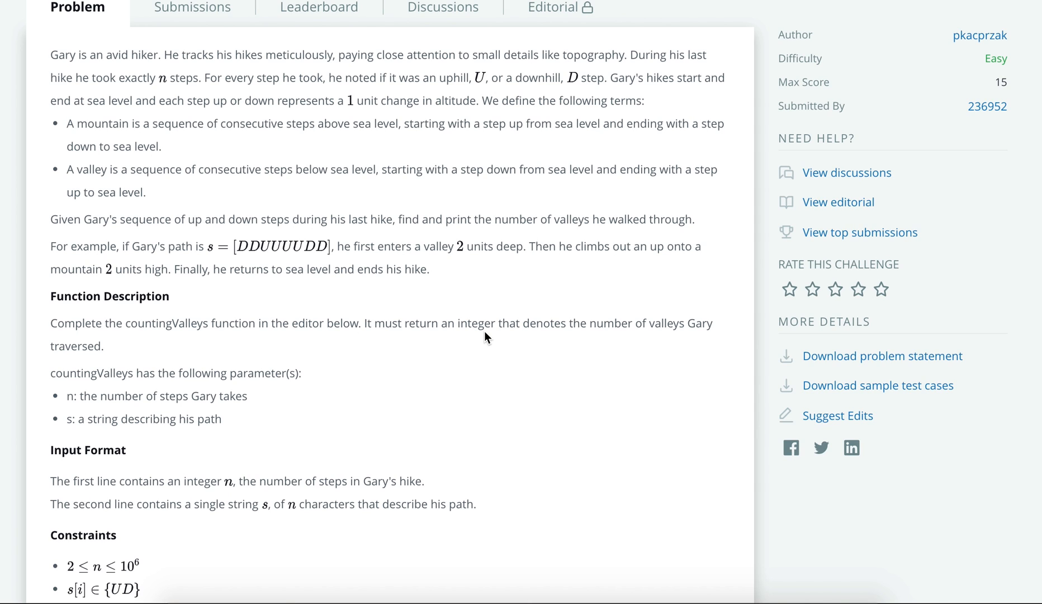
{"action": "mouse_move", "coordinate": [446, 307]}
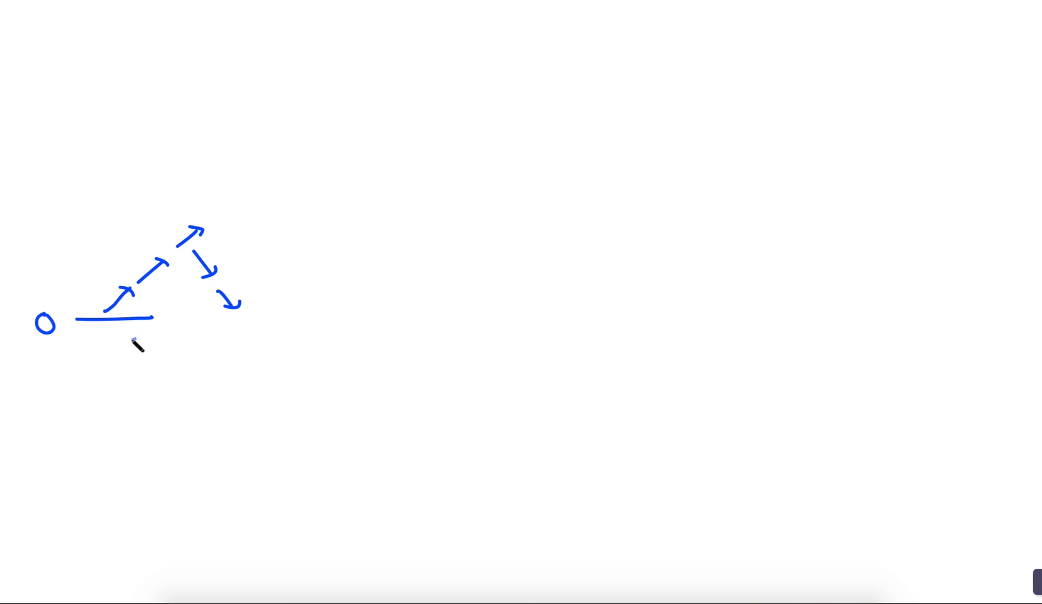
Draw another step of the hike path rising and falling from the 0 sea-level line.
{"action": "left_click_drag", "start_coordinate": [319, 277], "coordinate": [722, 229]}
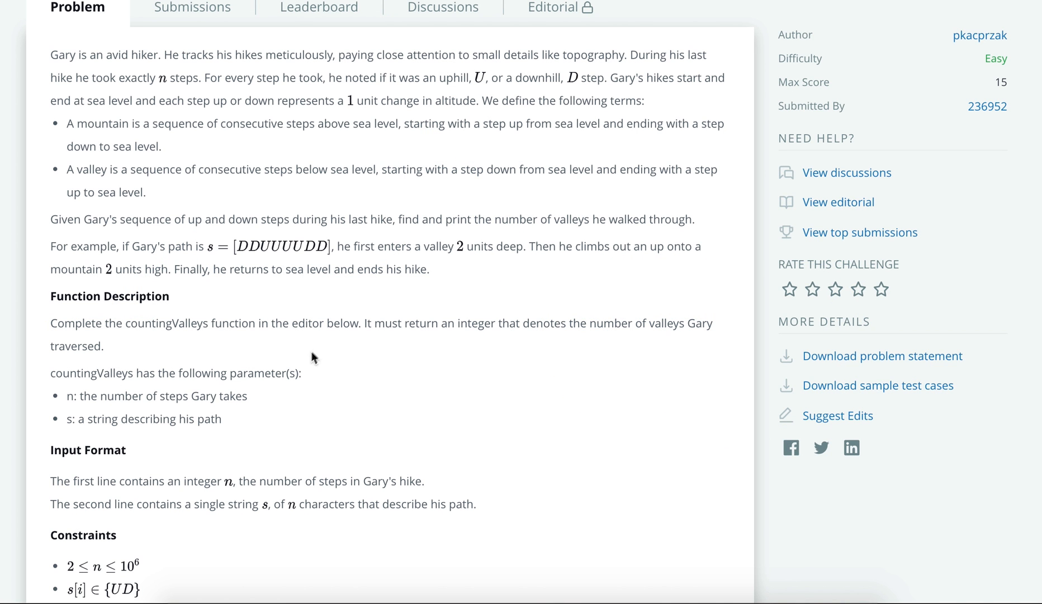
{"action": "scroll", "scroll_direction": "down", "scroll_amount": 3}
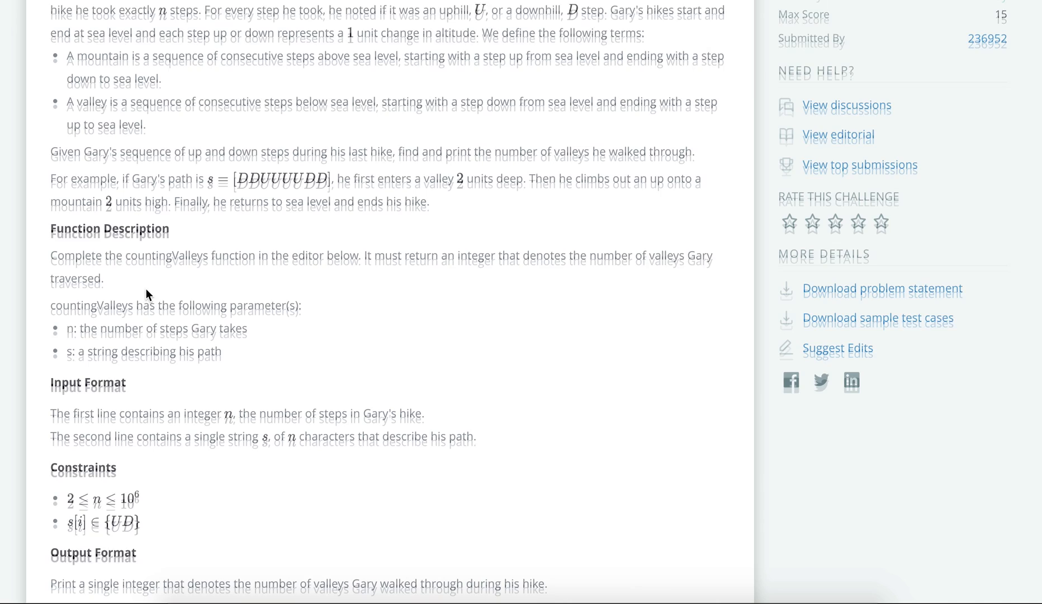
{"action": "scroll", "scroll_direction": "down", "scroll_amount": 3}
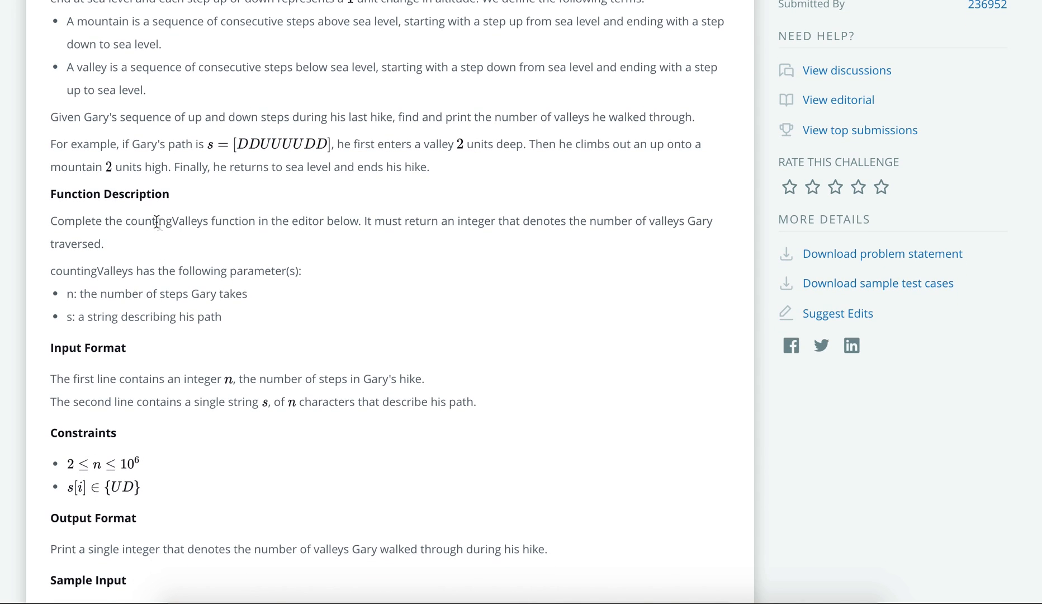
{"action": "double_click", "coordinate": [166, 220]}
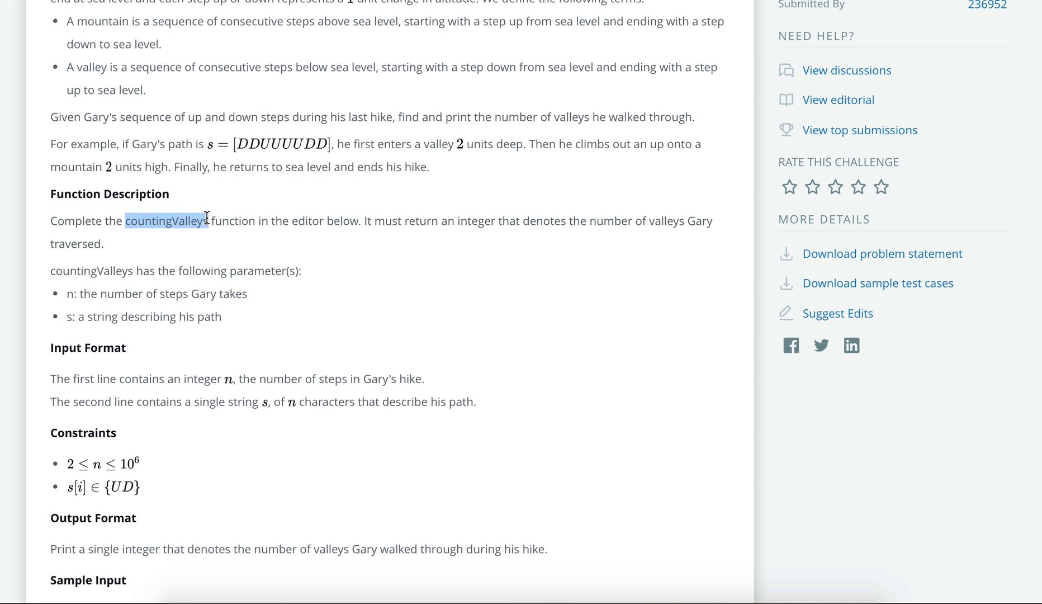
{"action": "mouse_move", "coordinate": [494, 28]}
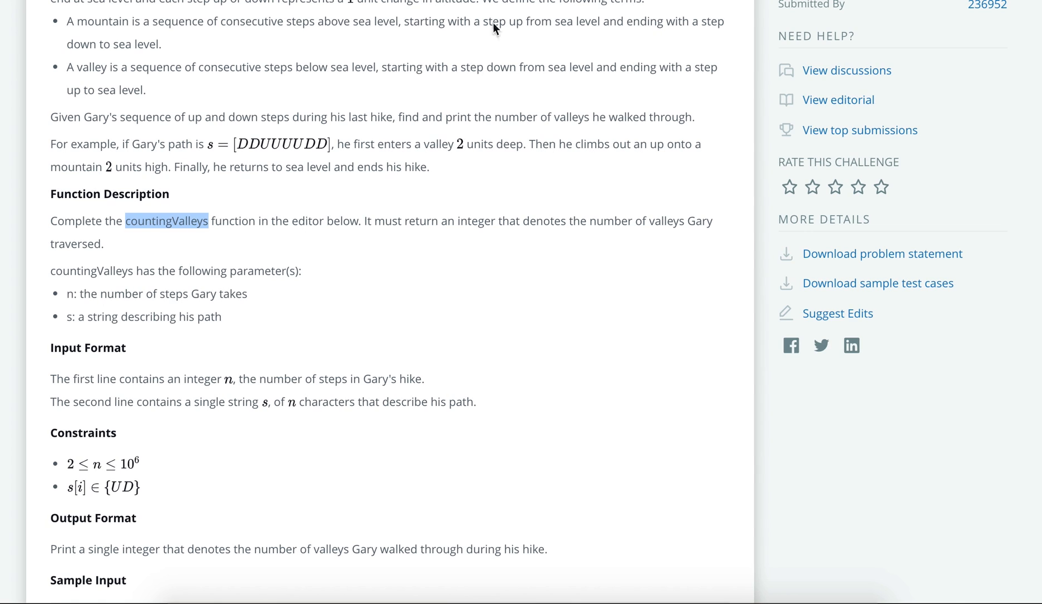
{"action": "mouse_move", "coordinate": [237, 187]}
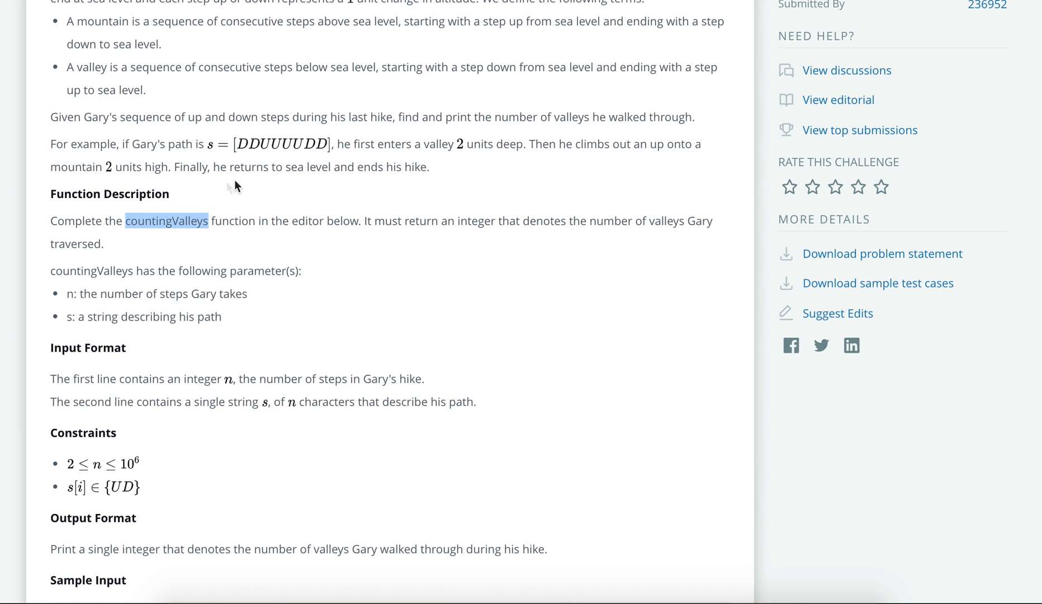
{"action": "mouse_move", "coordinate": [243, 159]}
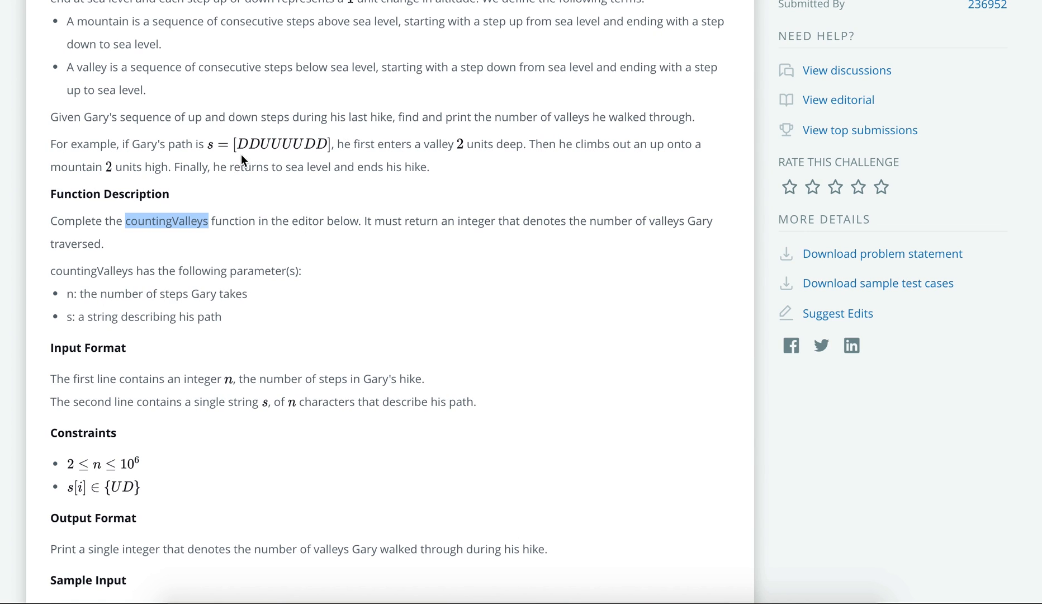
{"action": "mouse_move", "coordinate": [252, 155]}
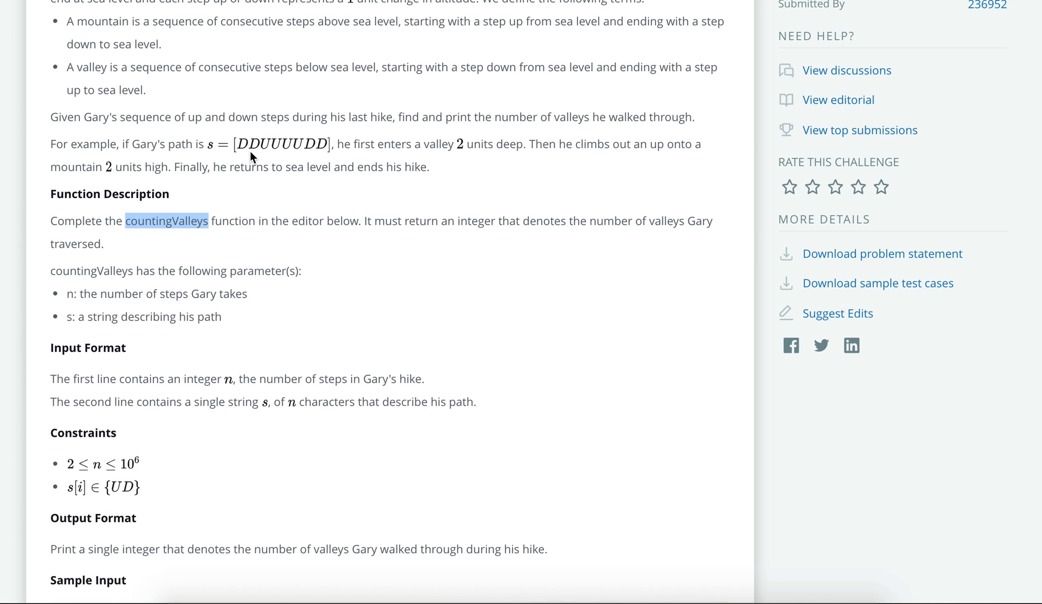
{"action": "mouse_move", "coordinate": [256, 159]}
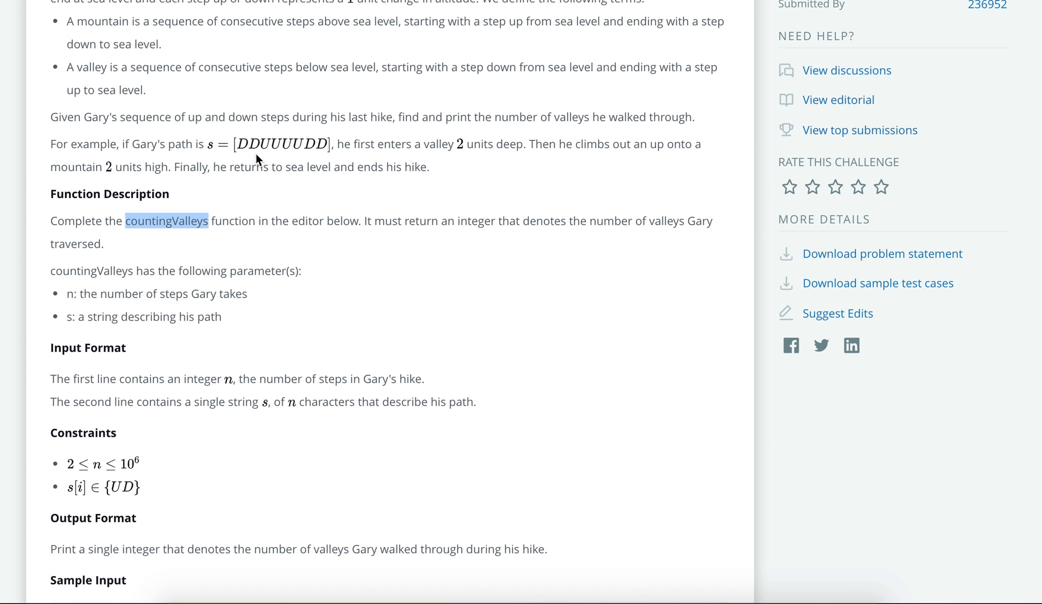
{"action": "mouse_move", "coordinate": [277, 164]}
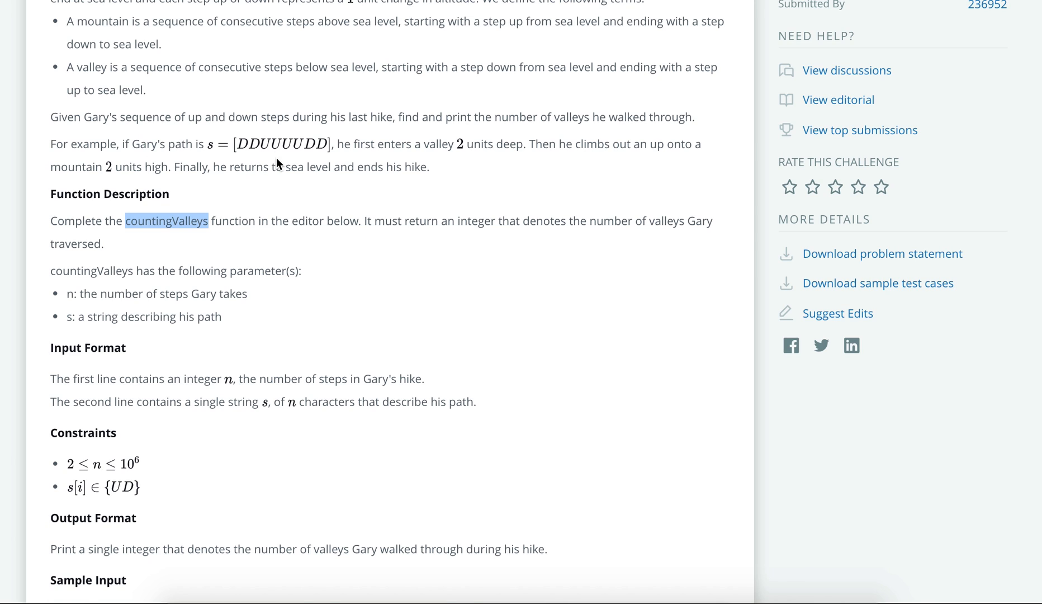
{"action": "mouse_move", "coordinate": [138, 439]}
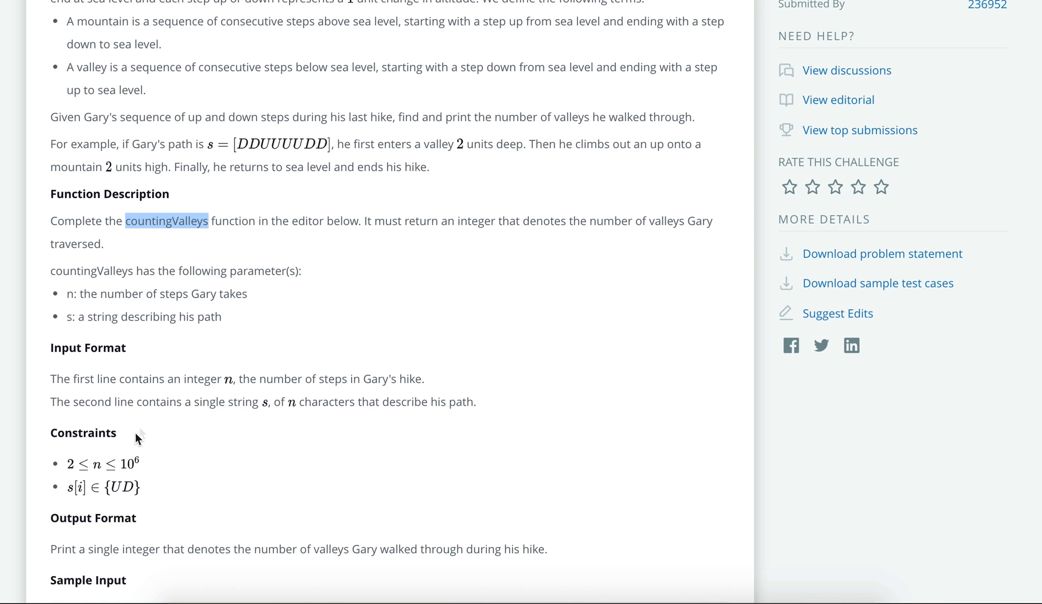
{"action": "mouse_move", "coordinate": [128, 475]}
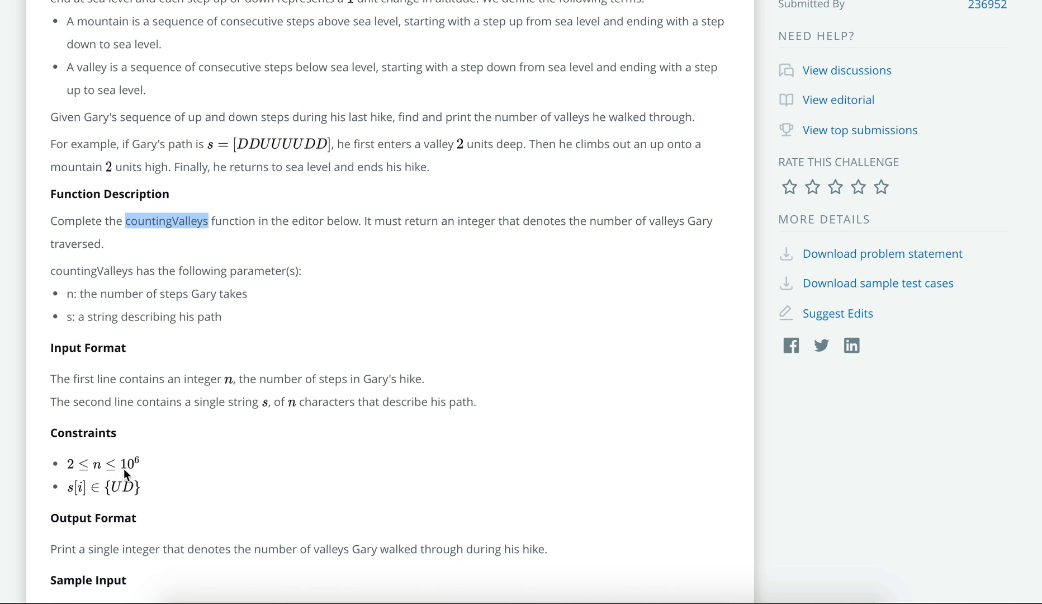
{"action": "mouse_move", "coordinate": [354, 240]}
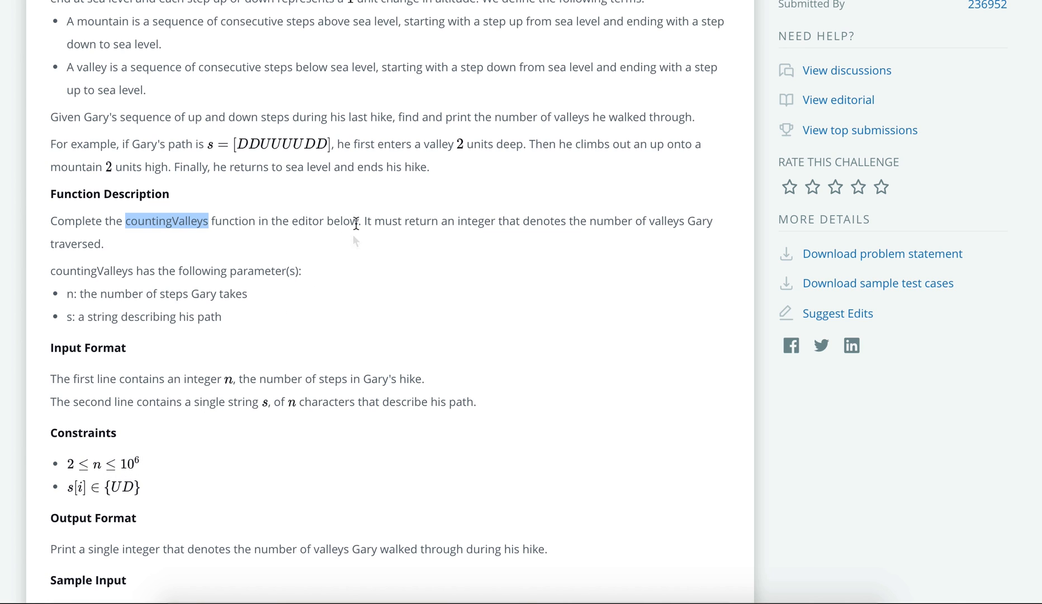
{"action": "mouse_move", "coordinate": [355, 239]}
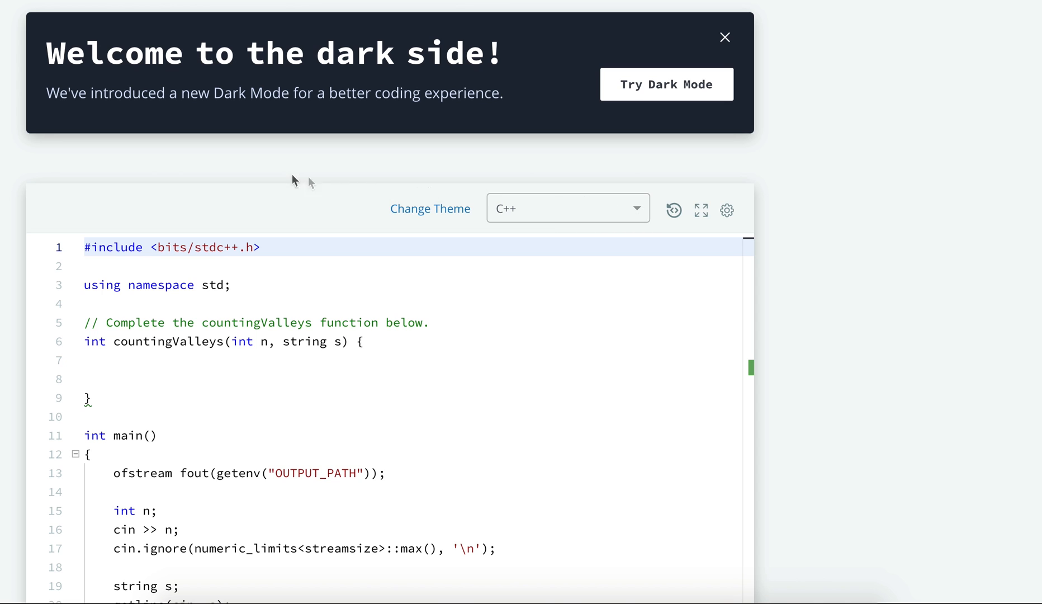
Review main()'s cin >> n input reading and clear the blank lines in countingValleys.
{"action": "left_click", "coordinate": [724, 37]}
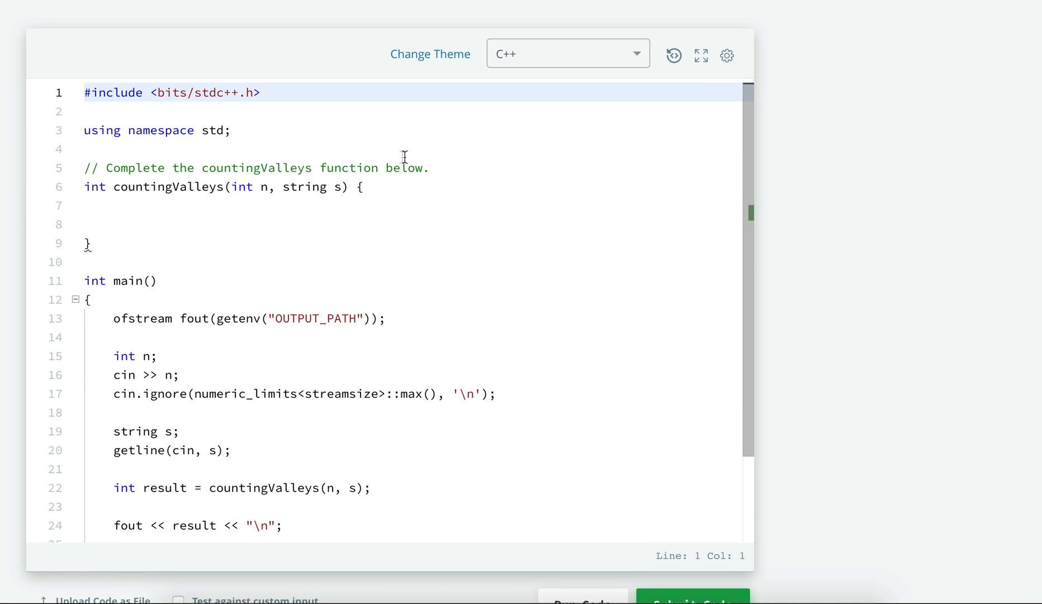
{"action": "mouse_move", "coordinate": [224, 417]}
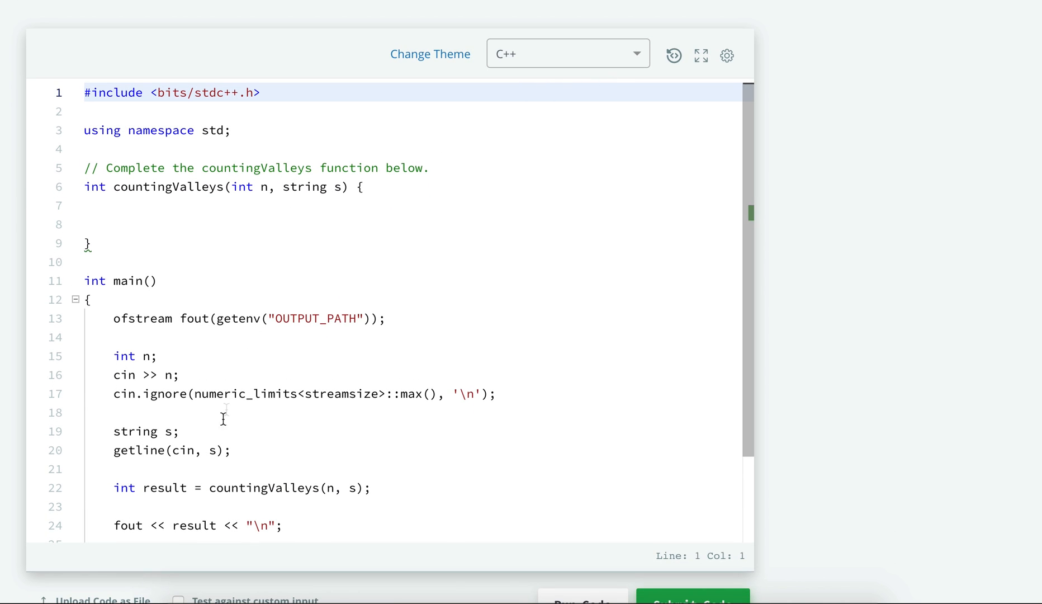
{"action": "scroll", "scroll_direction": "down", "scroll_amount": 3}
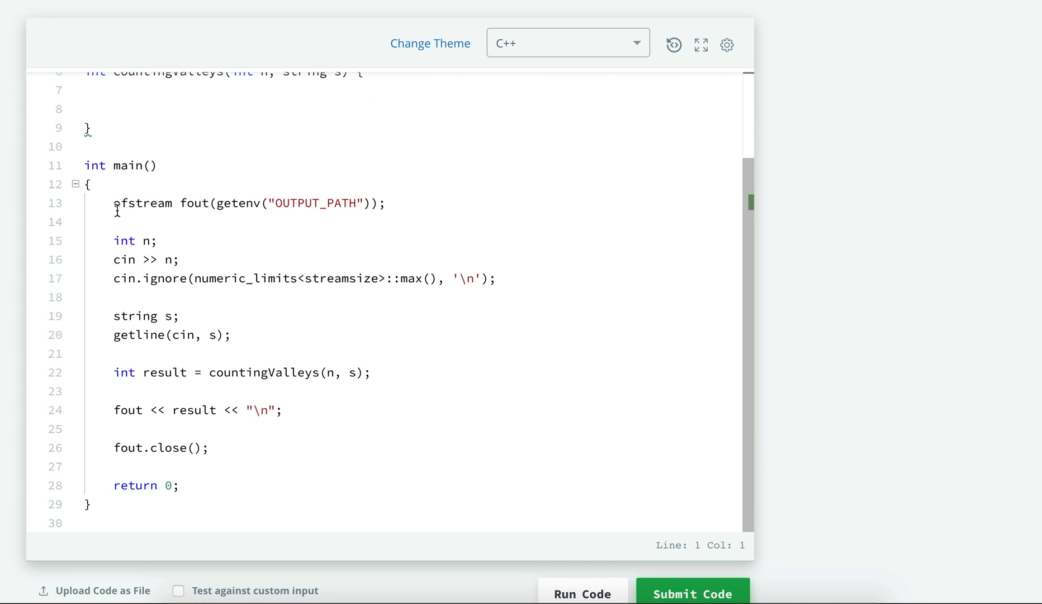
{"action": "mouse_move", "coordinate": [114, 241]}
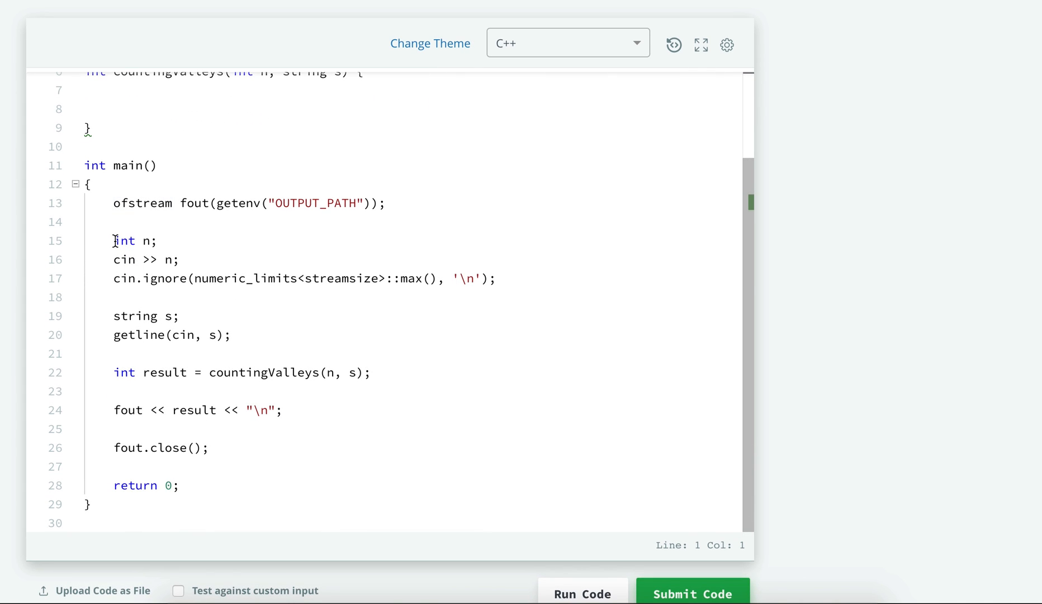
{"action": "triple_click", "coordinate": [130, 240]}
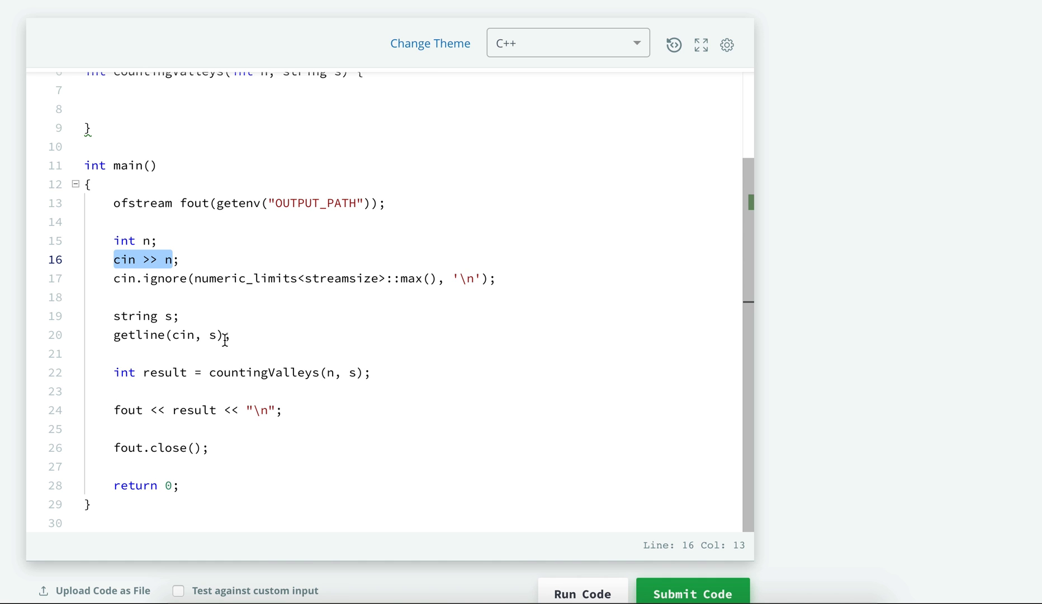
{"action": "scroll", "scroll_direction": "up", "scroll_amount": 3}
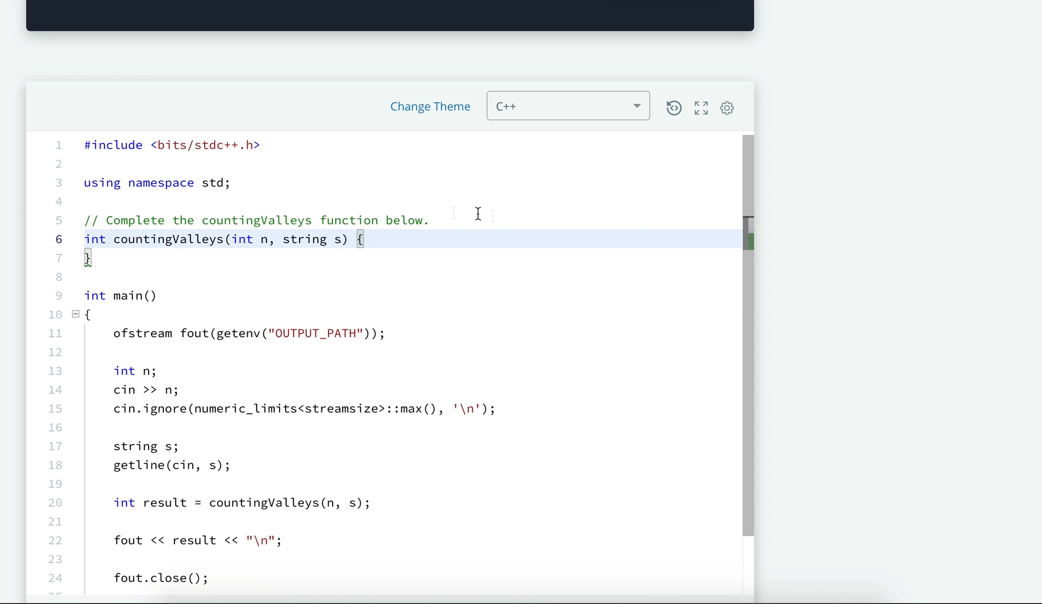
{"action": "left_click", "coordinate": [727, 107]}
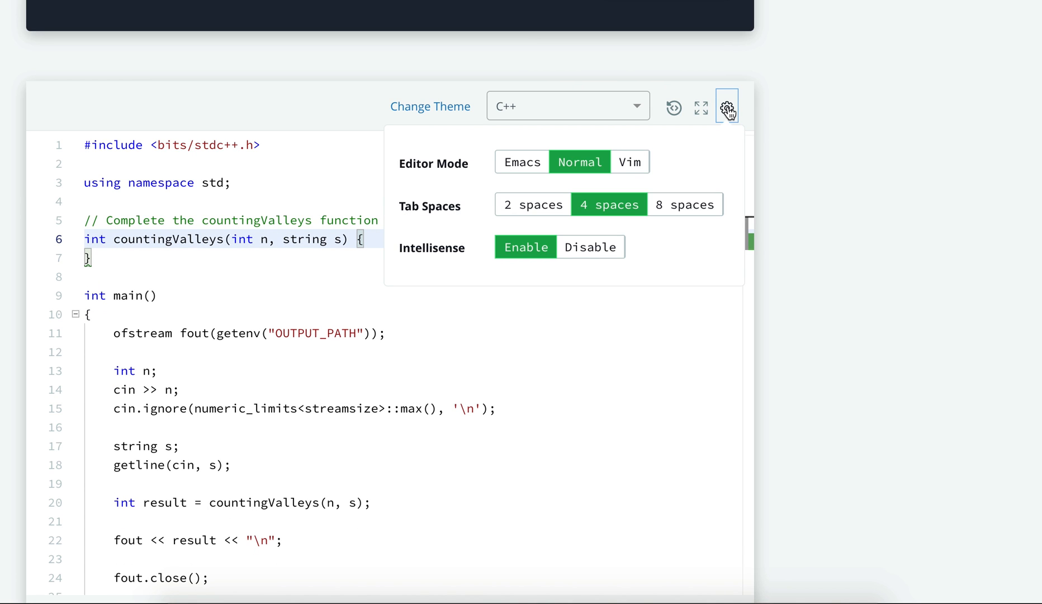
Use Emacs editor mode and declare int level = 0; in countingValleys.
{"action": "left_click", "coordinate": [522, 162]}
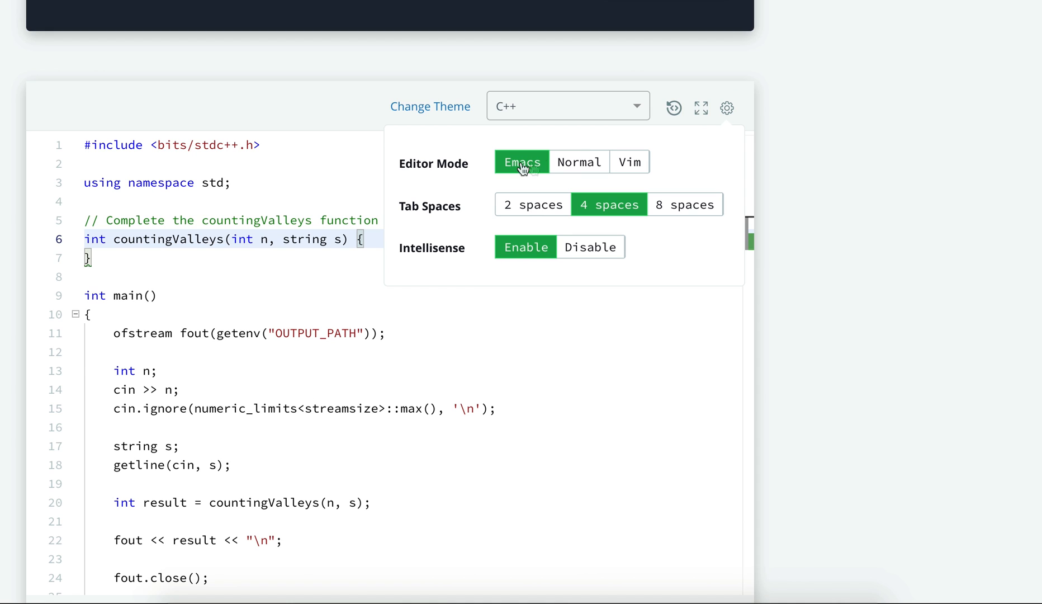
{"action": "left_click", "coordinate": [727, 108]}
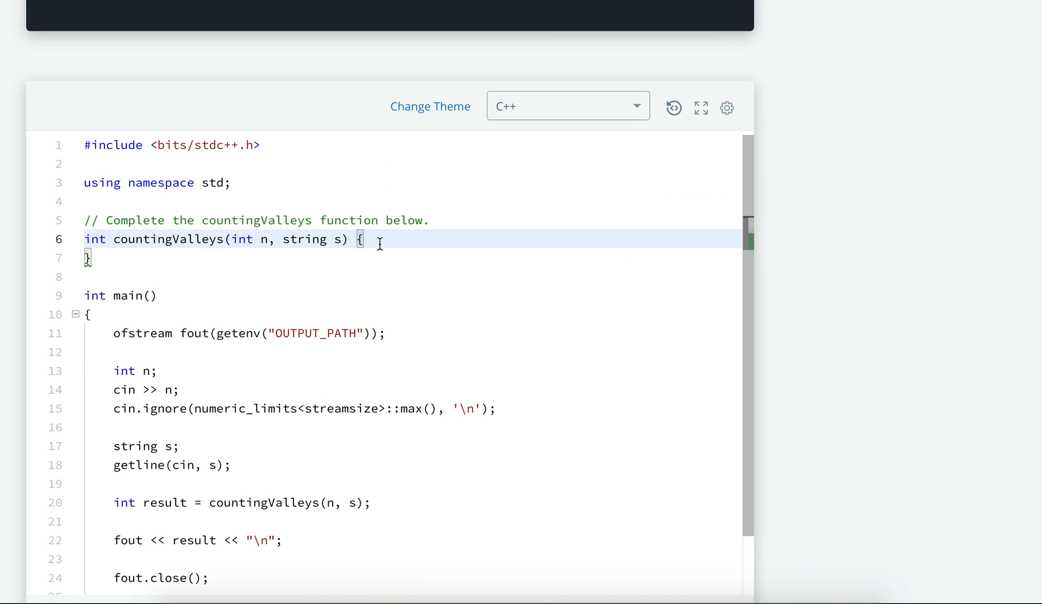
{"action": "type", "text": "int"}
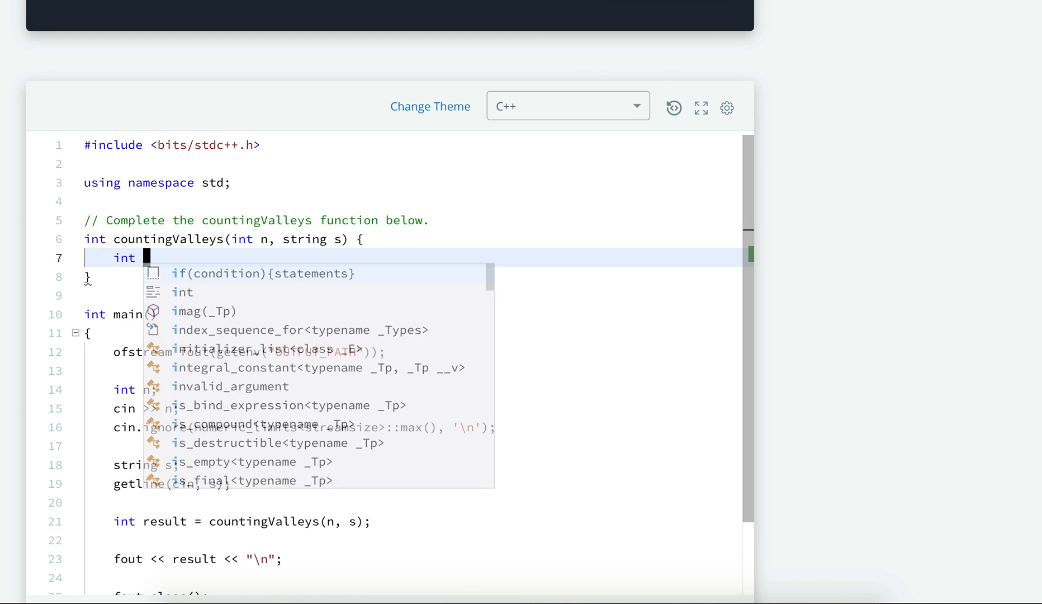
{"action": "type", "text": "level"}
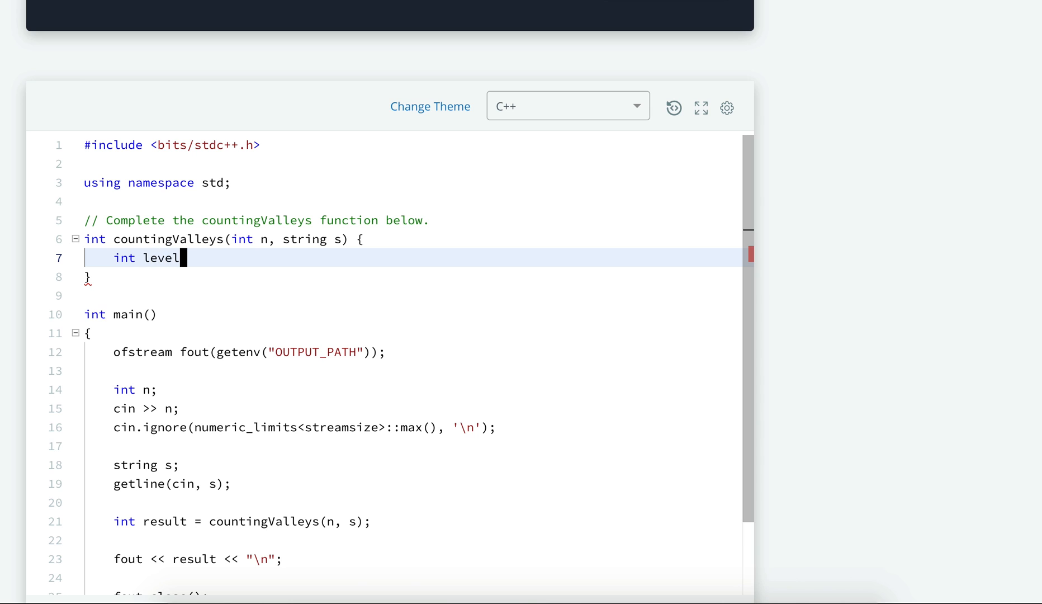
{"action": "type", "text": "= 0;"}
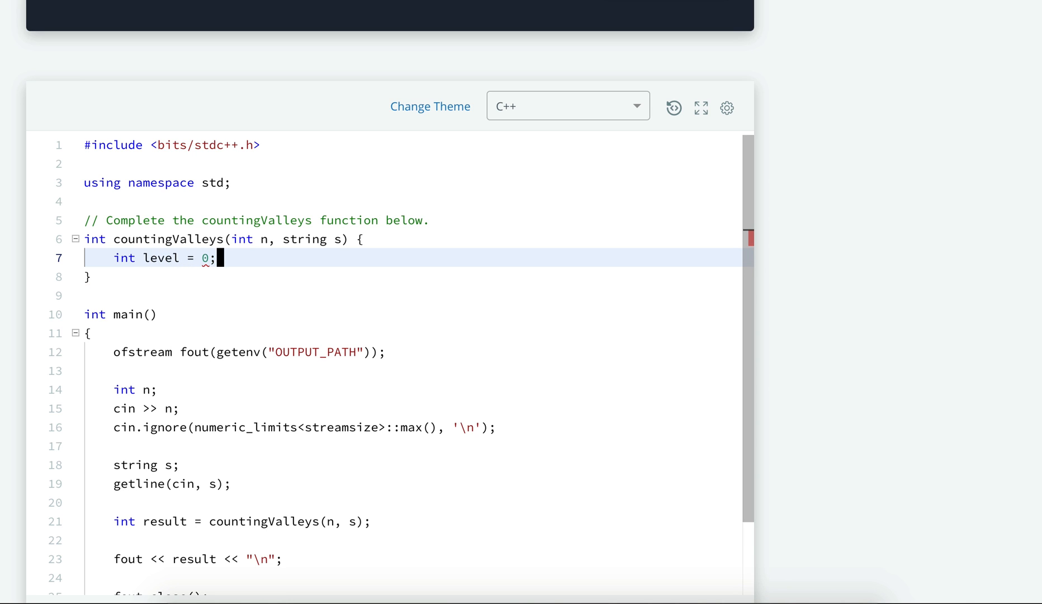
{"action": "key", "text": "Enter"}
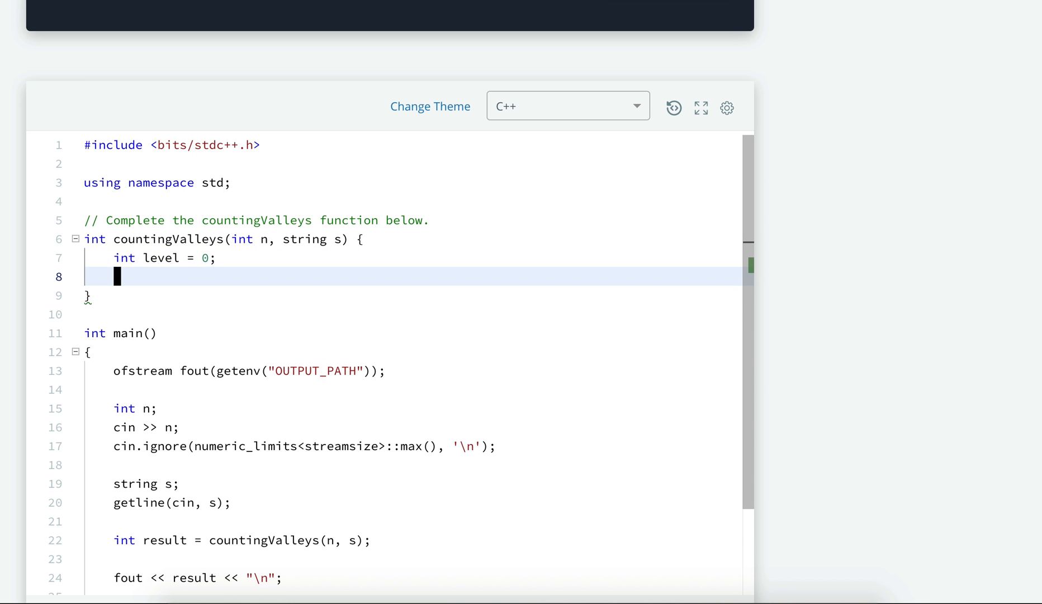
Declare int valleys = 0 and return valleys at the end of the function.
{"action": "type", "text": "int vall"}
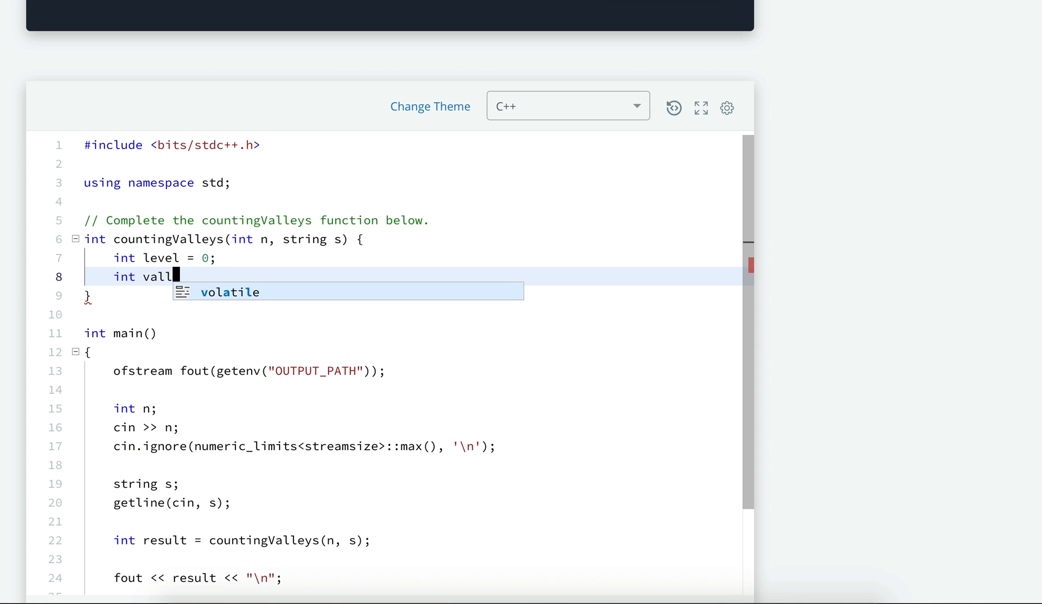
{"action": "type", "text": "eys = 0;"}
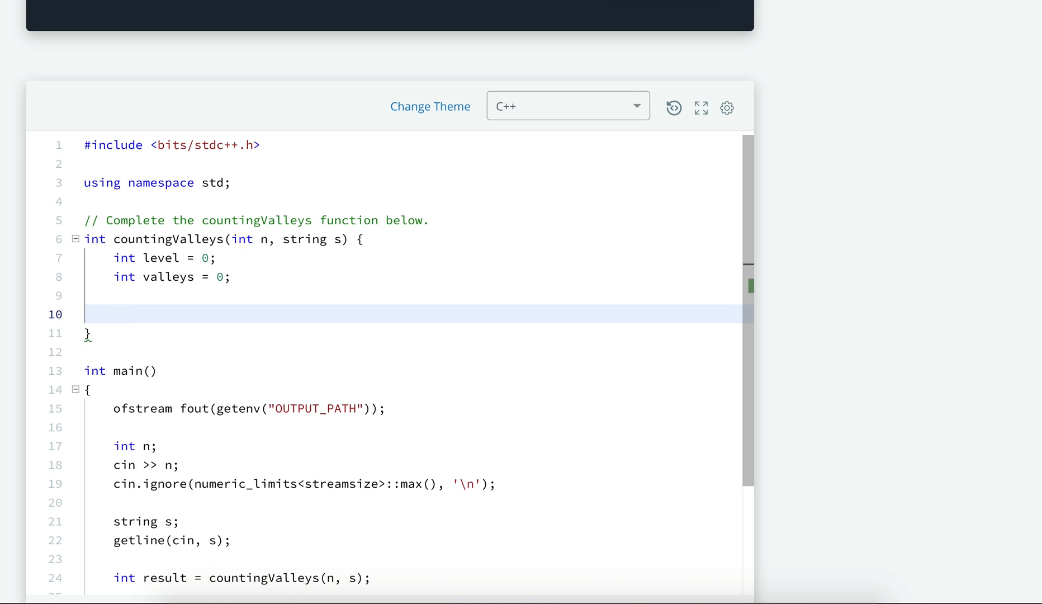
{"action": "type", "text": "return valleys;"}
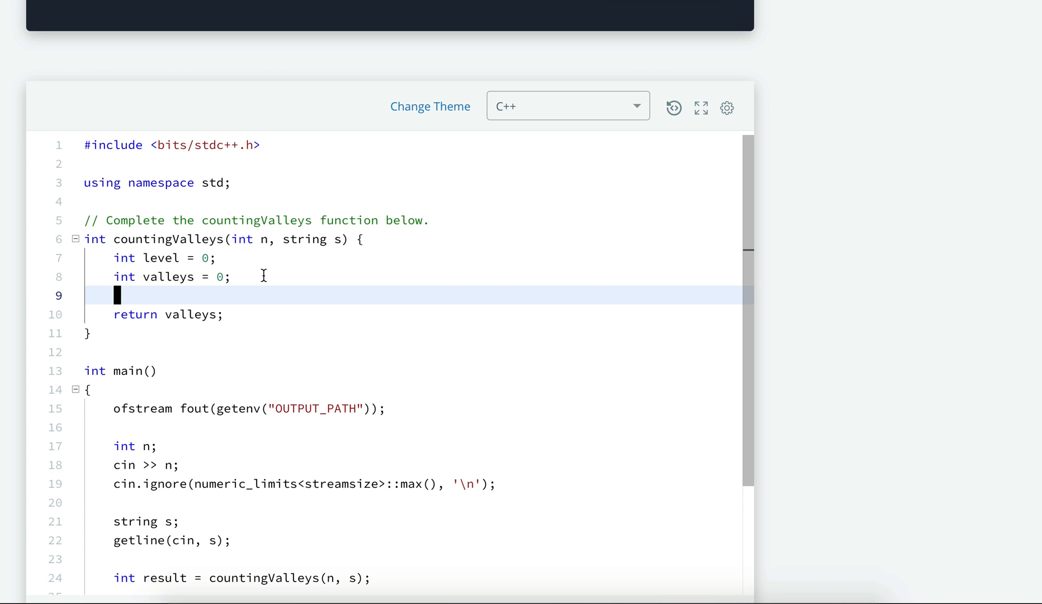
Loop over the path with for (const char& c : s) {.
{"action": "type", "text": "for("}
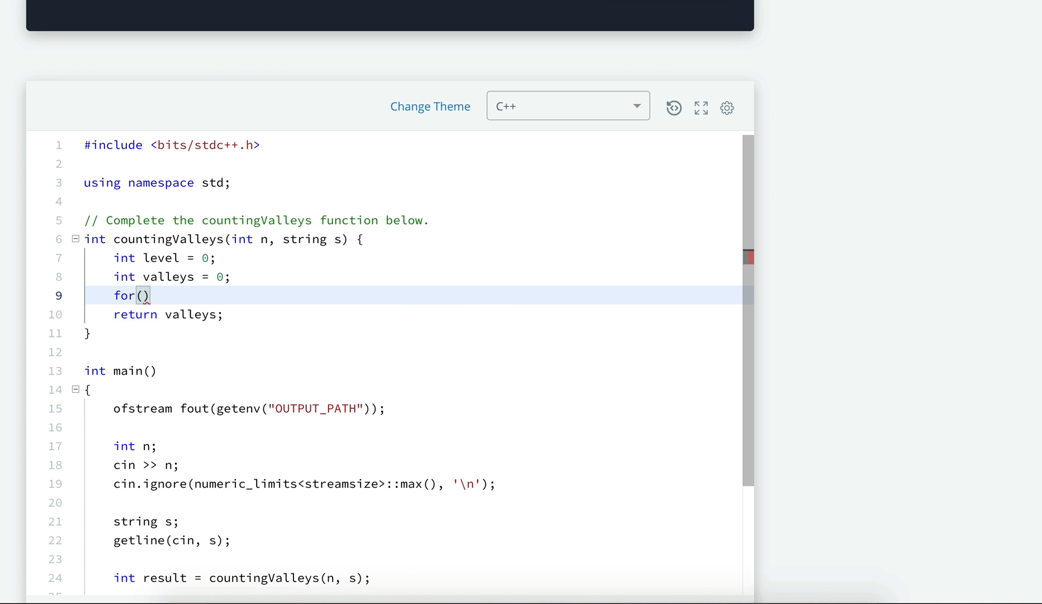
{"action": "type", "text": "const"}
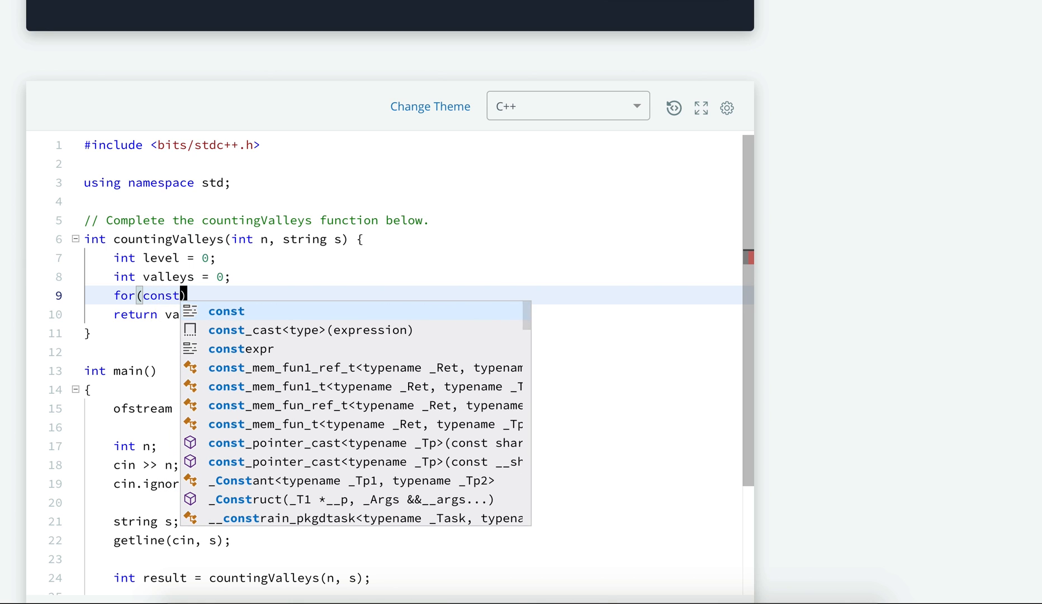
{"action": "type", "text": "char"}
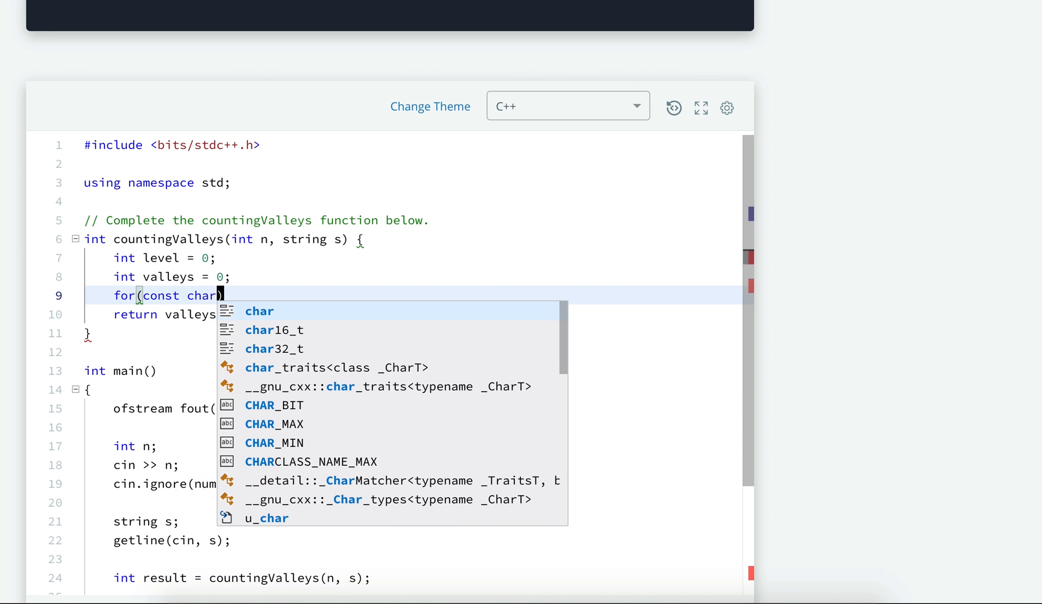
{"action": "type", "text": "& c"}
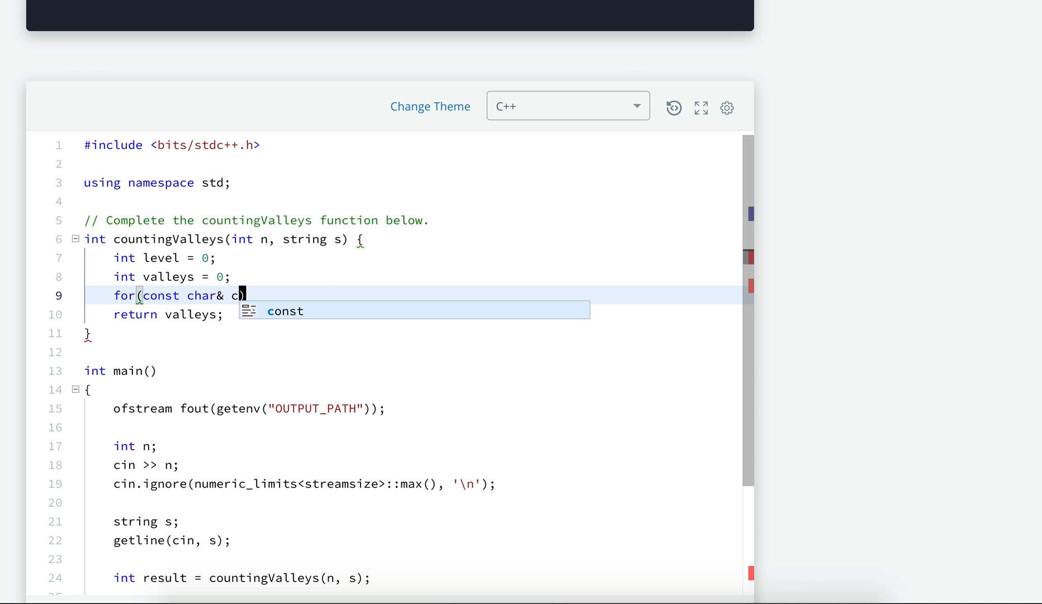
{"action": "type", "text": ":s"}
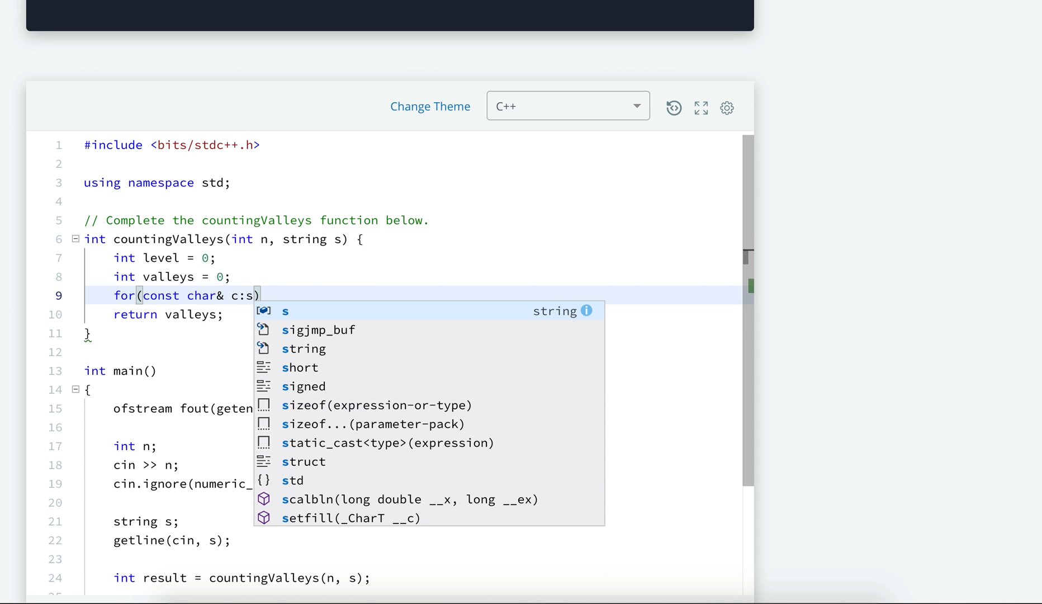
{"action": "type", "text": "{"}
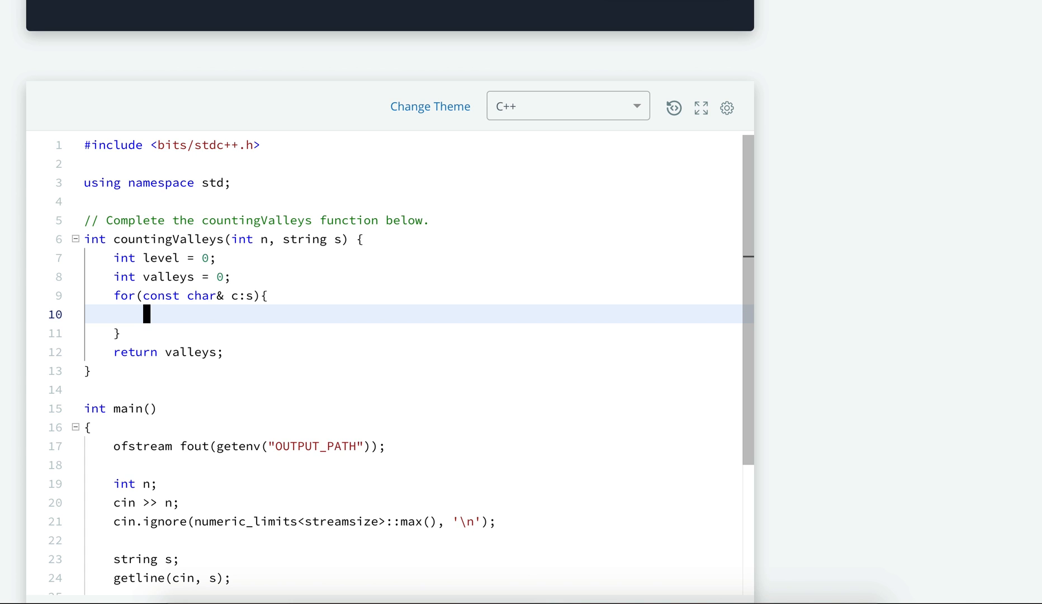
On c == 'U', increment valleys when level == -1.
{"action": "type", "text": "if()"}
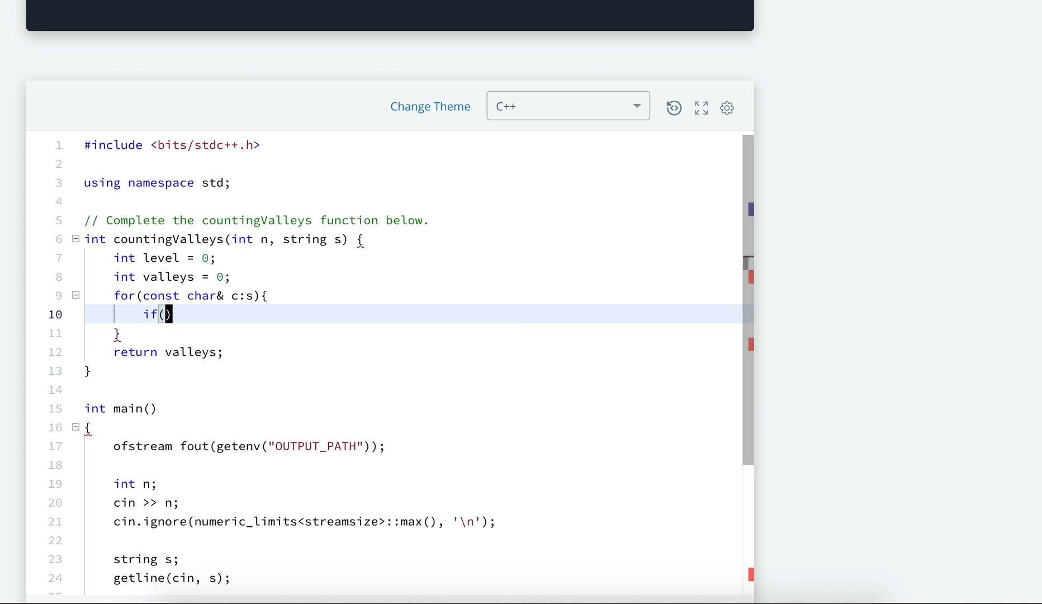
{"action": "type", "text": "c == '"}
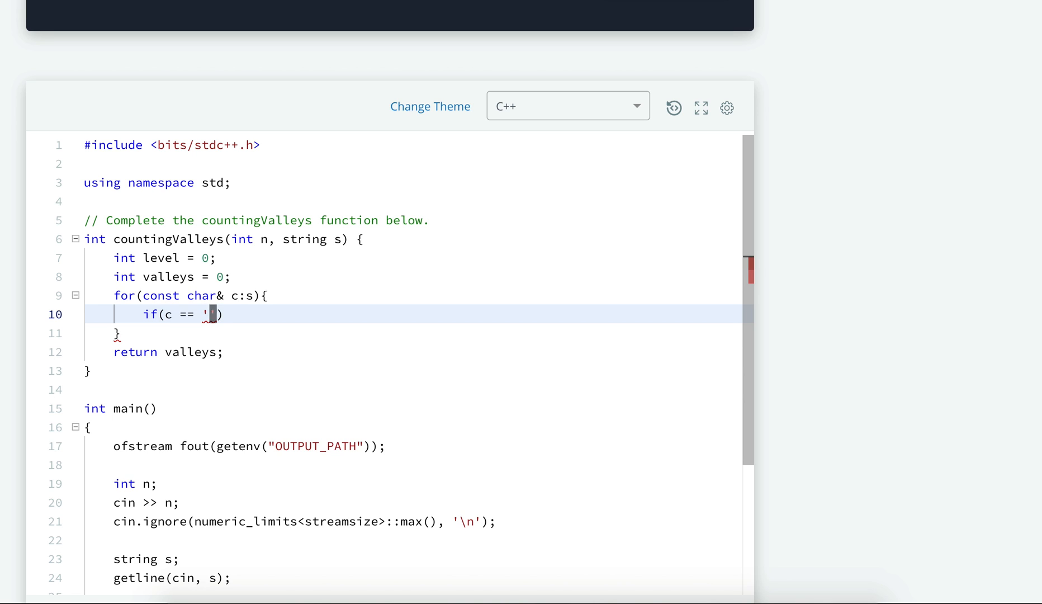
{"action": "type", "text": "U"}
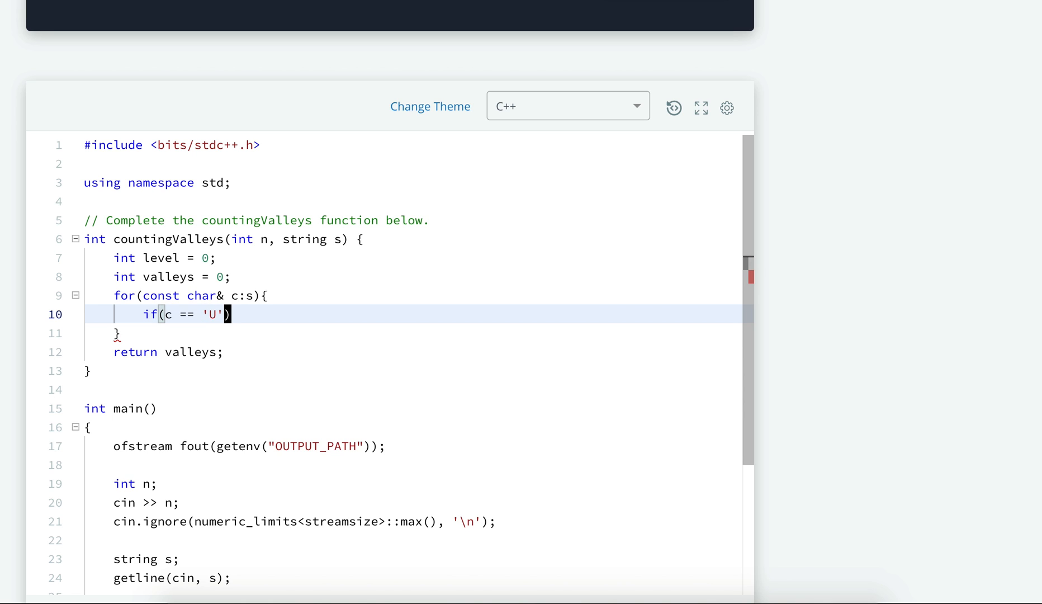
{"action": "type", "text": "{}"}
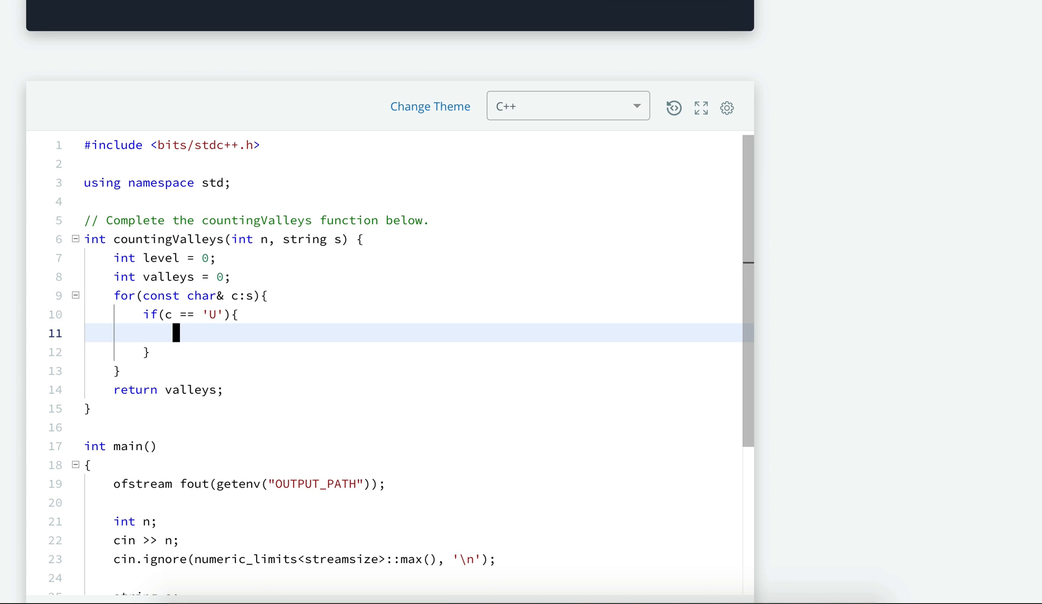
{"action": "type", "text": "if"}
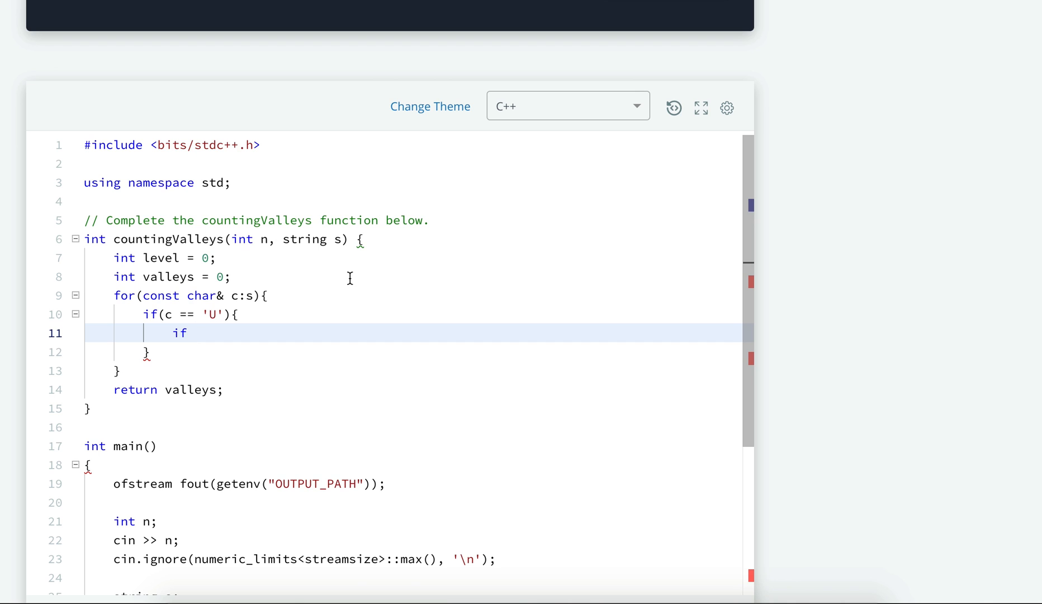
{"action": "type", "text": "(le"}
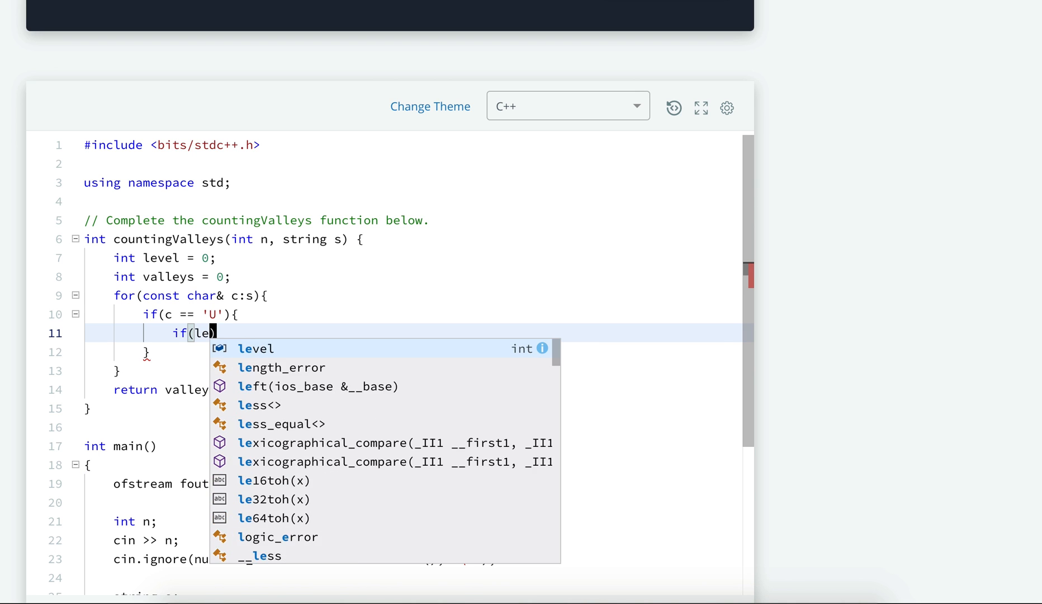
{"action": "type", "text": "vel == -"}
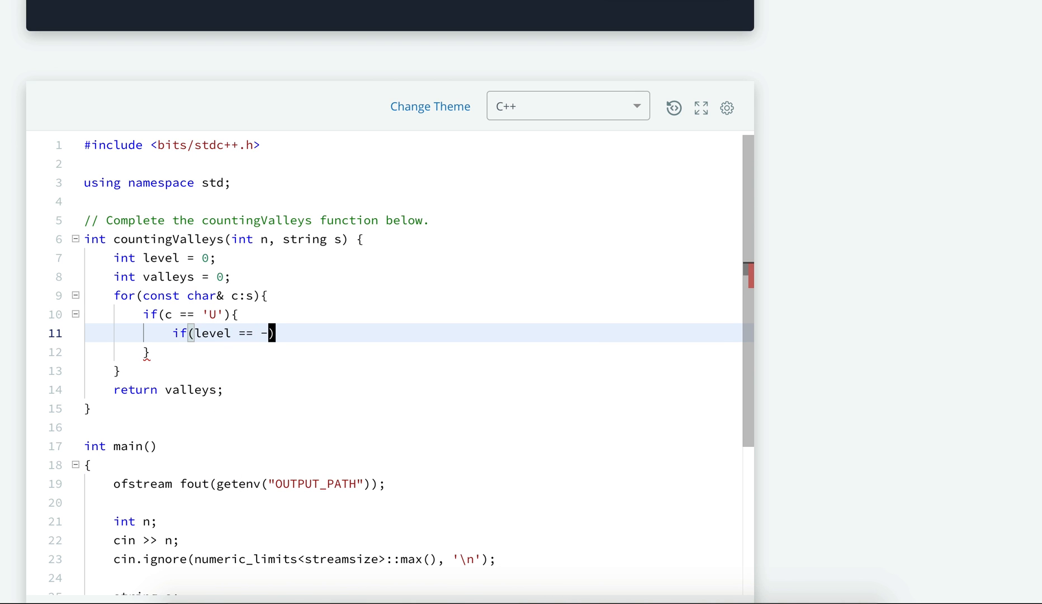
{"action": "type", "text": "1"}
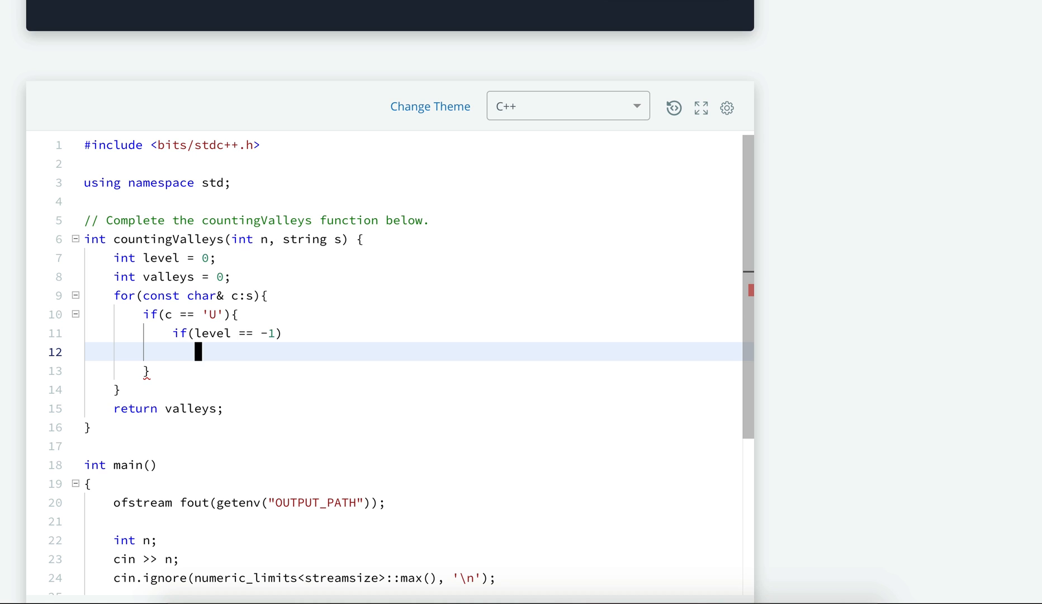
{"action": "type", "text": "valleys"}
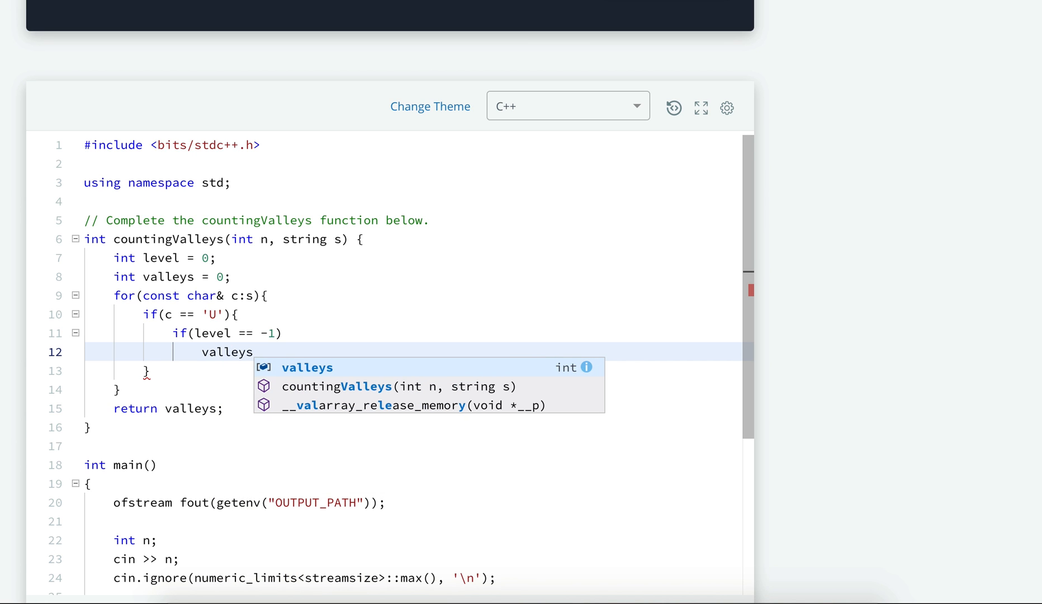
{"action": "type", "text": "++;"}
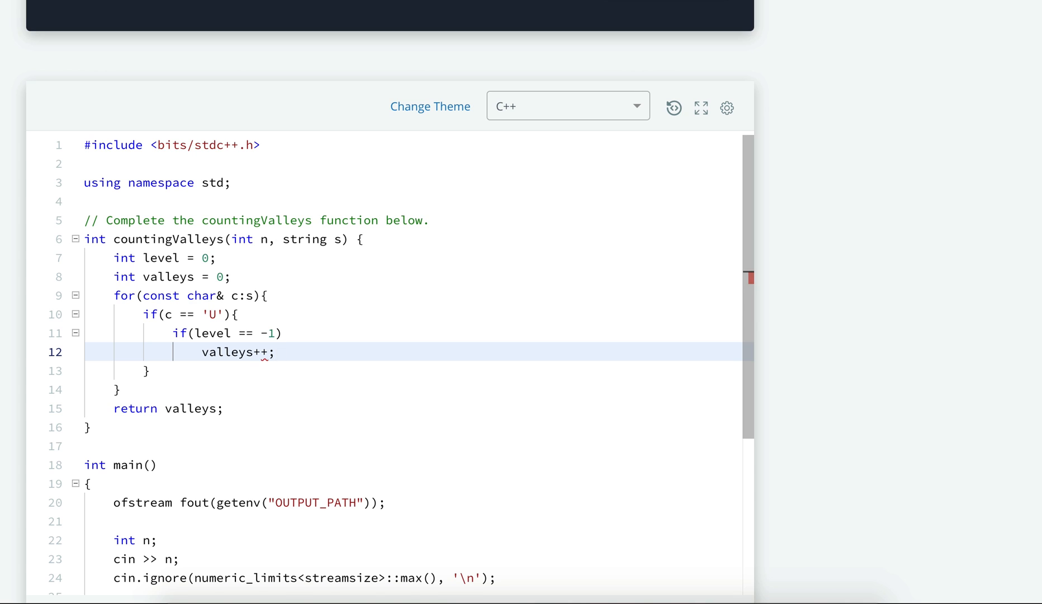
Raise level after the 'U' check and add an else branch that lowers level.
{"action": "key", "text": "Enter"}
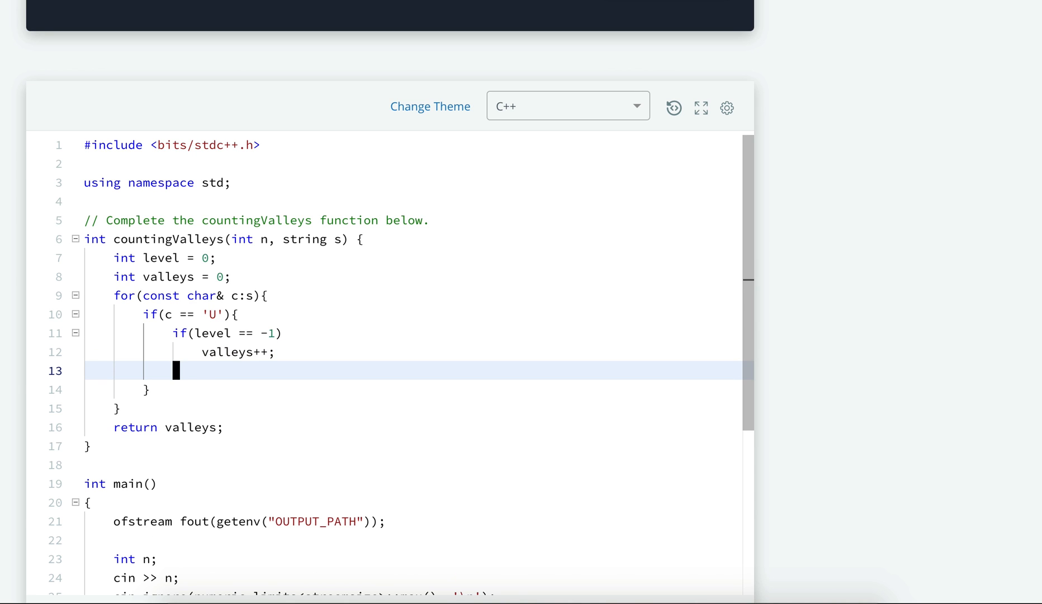
{"action": "type", "text": "level++"}
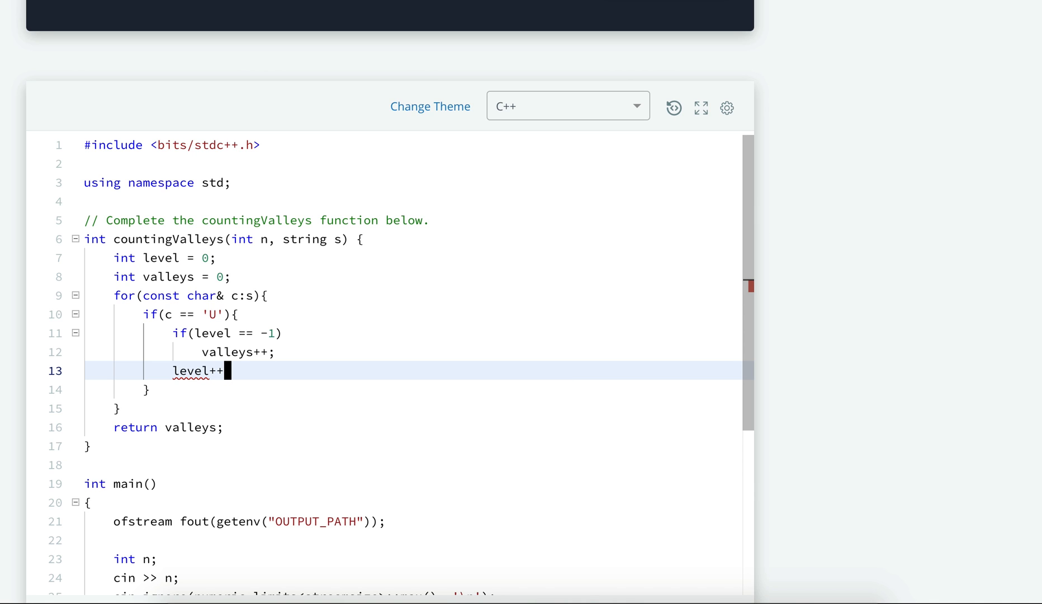
{"action": "type", "text": ";"}
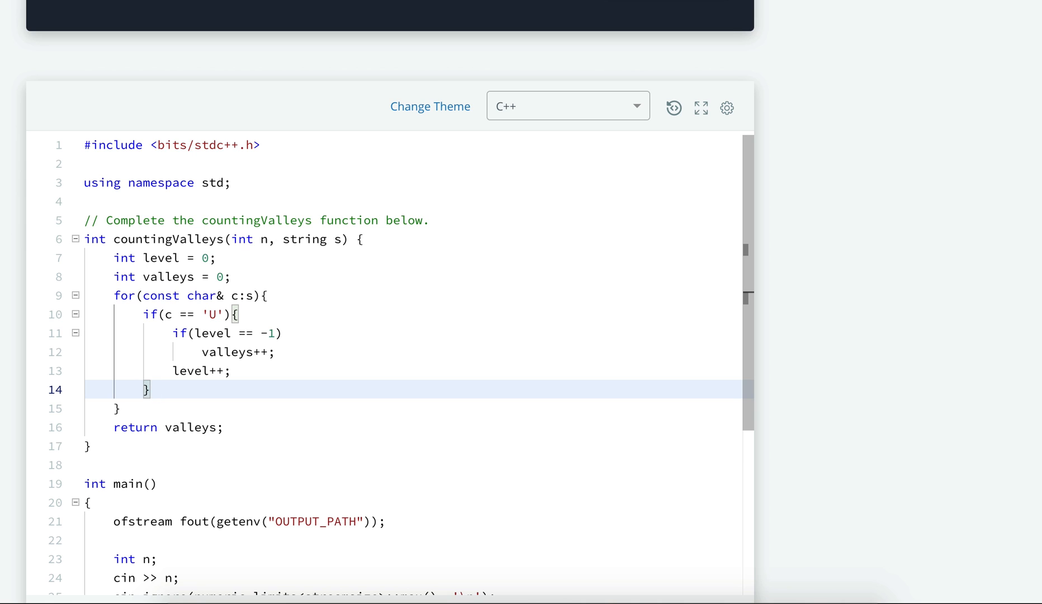
{"action": "type", "text": "else{"}
{"action": "type", "text": "level--;"}
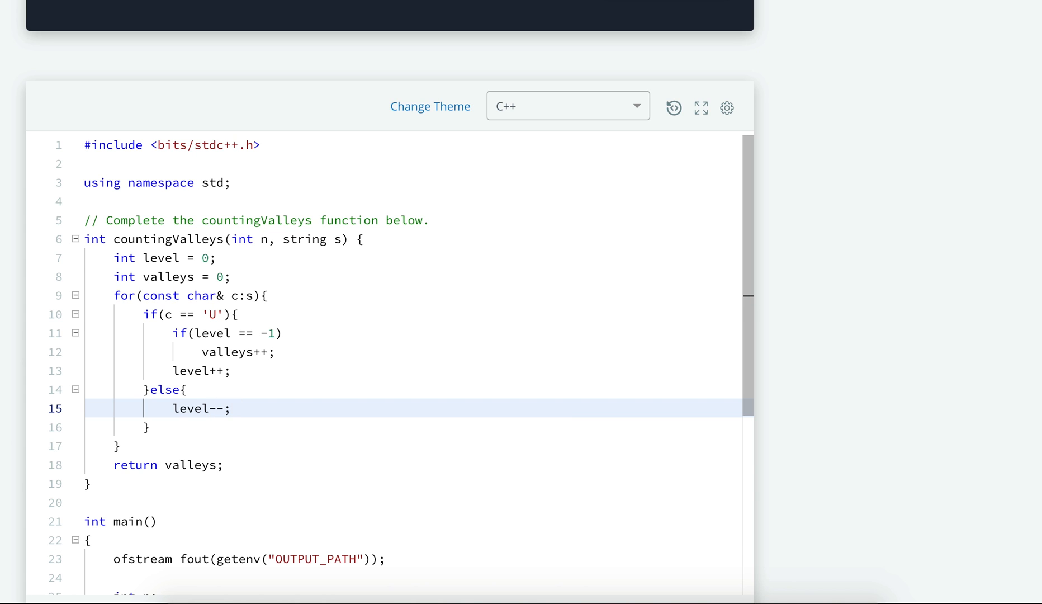
Run the code on the sample tests and view Sample Test case 0's result.
{"action": "scroll", "scroll_direction": "down", "scroll_amount": 3}
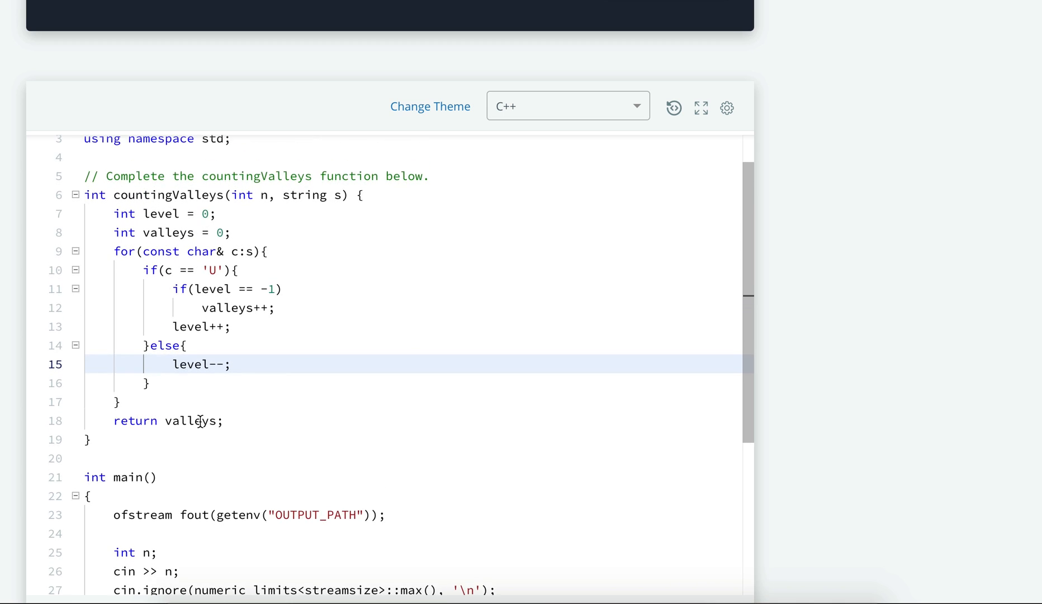
{"action": "scroll", "scroll_direction": "down", "scroll_amount": 3}
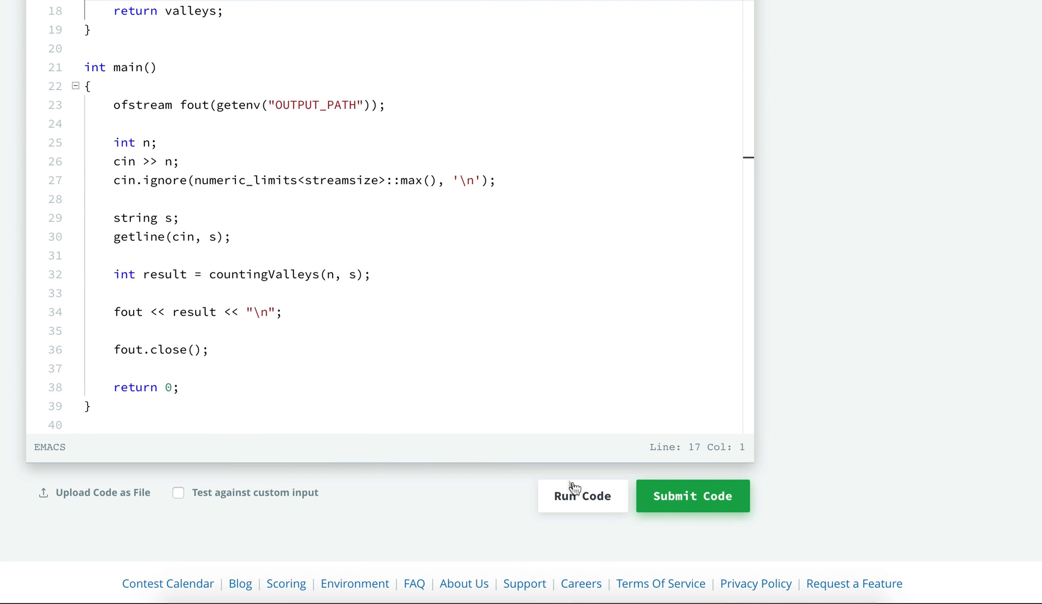
{"action": "left_click", "coordinate": [582, 495]}
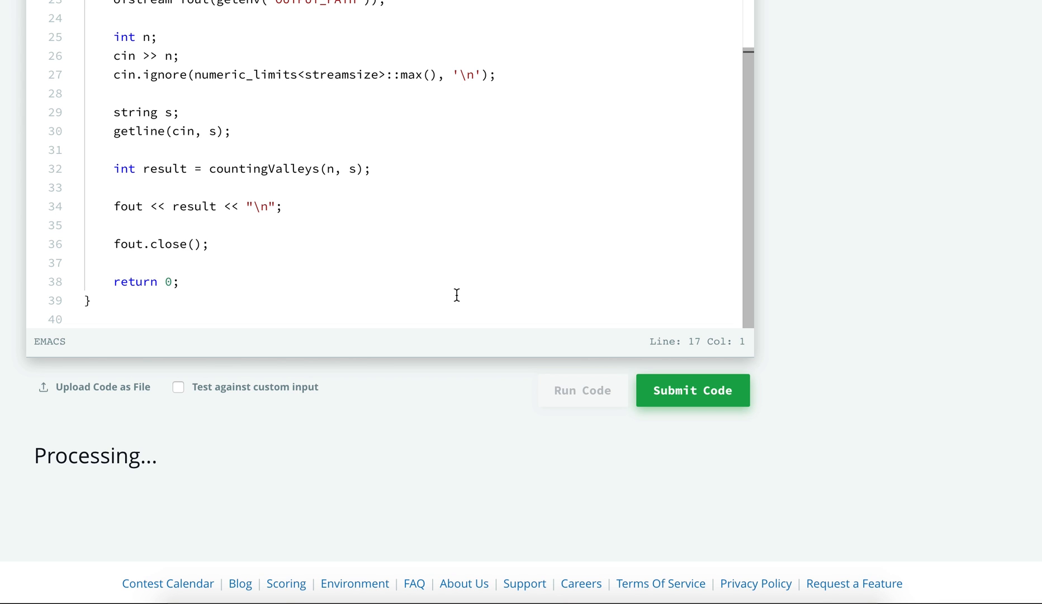
{"action": "left_click", "coordinate": [581, 390]}
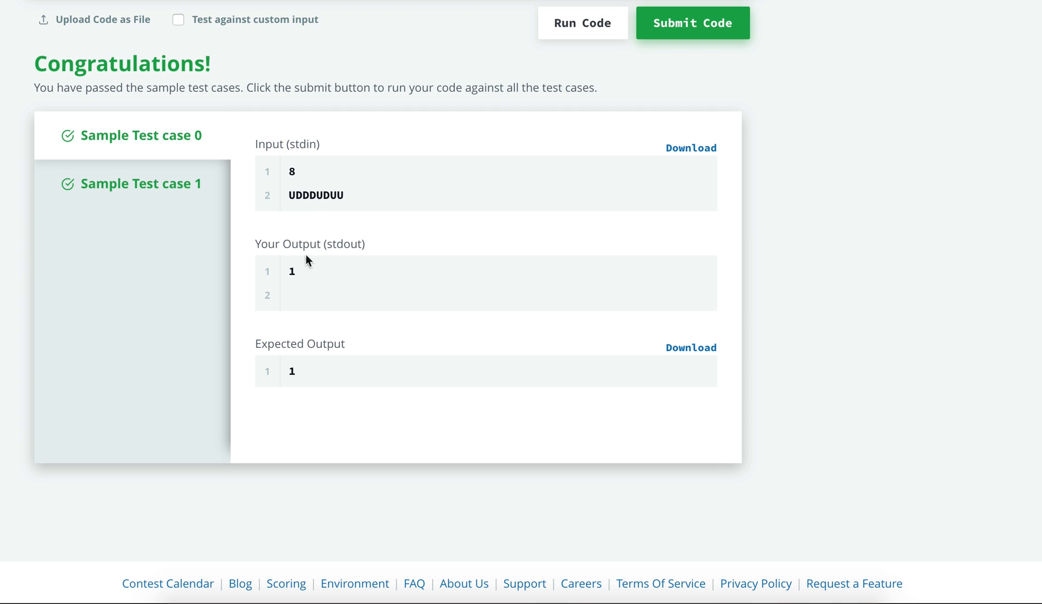
{"action": "mouse_move", "coordinate": [313, 201]}
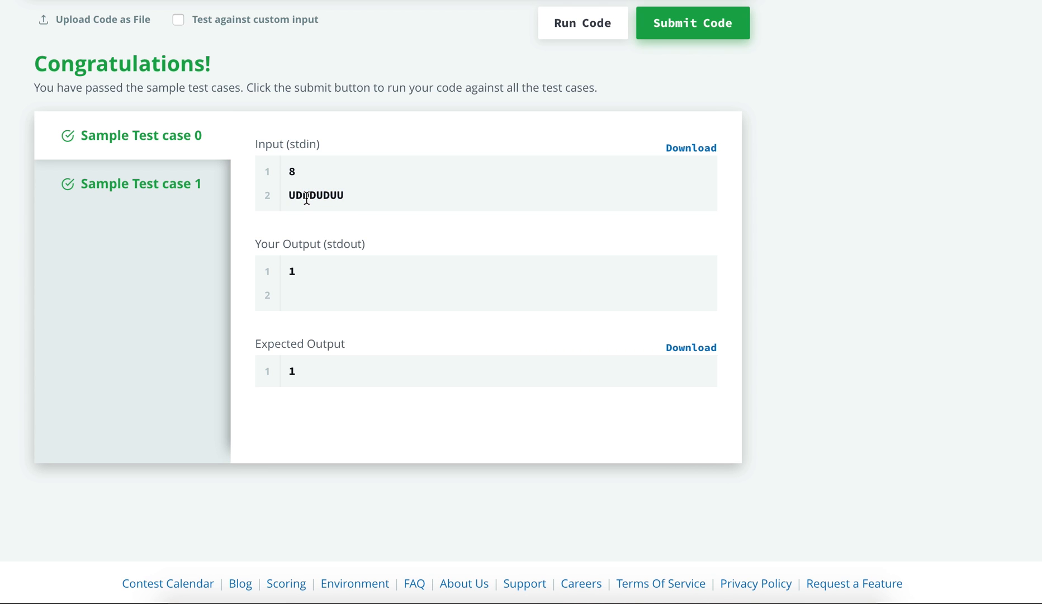
Inspect the sample input step string, then check Sample Test case 1 outputs 2 as expected.
{"action": "double_click", "coordinate": [307, 195]}
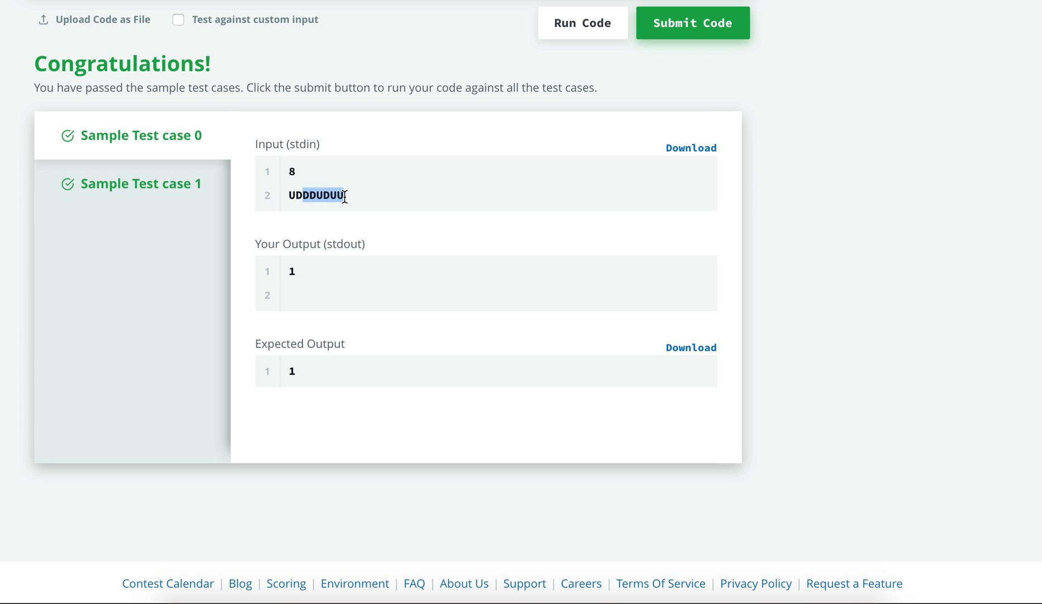
{"action": "left_click", "coordinate": [336, 195]}
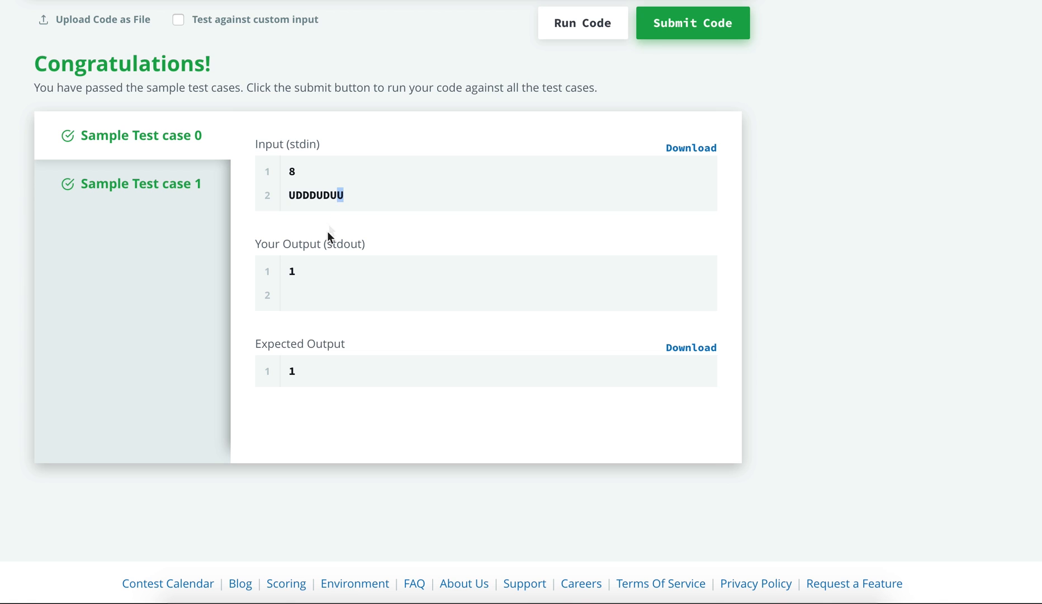
{"action": "left_click", "coordinate": [140, 183]}
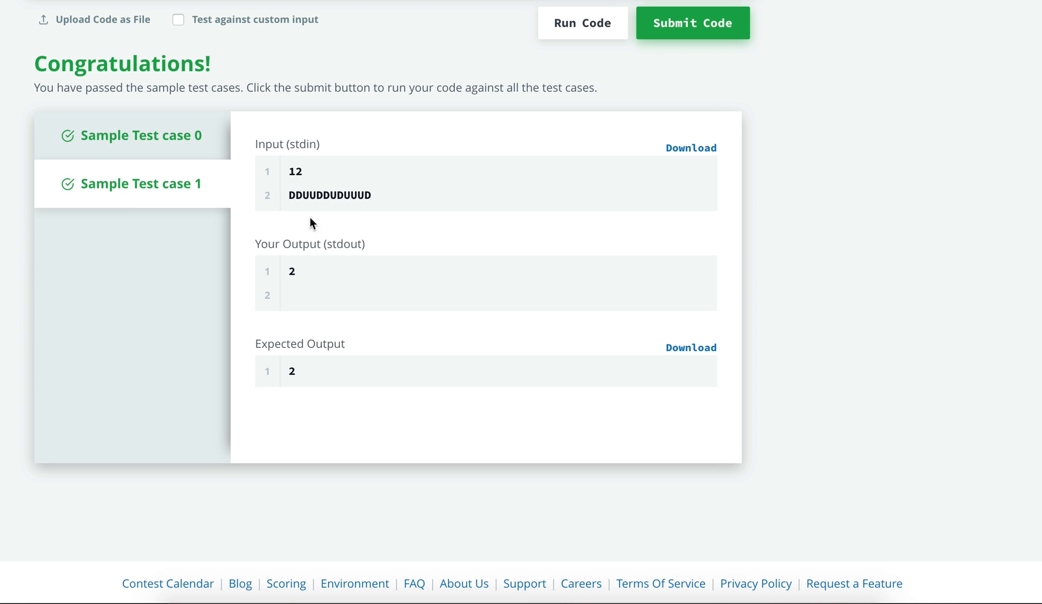
{"action": "mouse_move", "coordinate": [362, 242]}
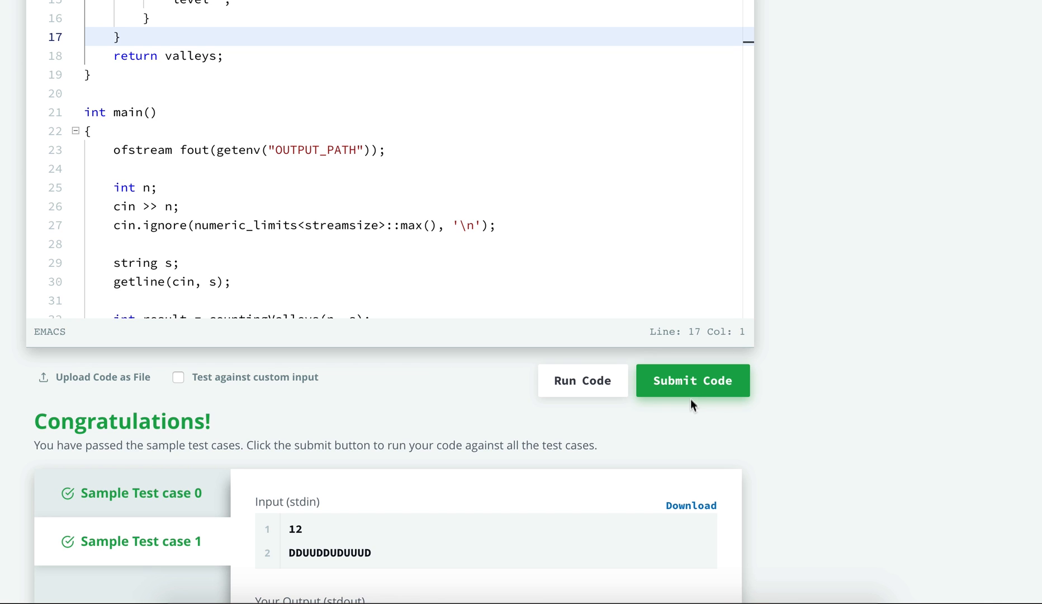
Submit the solution and confirm all 21 test cases pass for 15 points.
{"action": "left_click", "coordinate": [692, 380]}
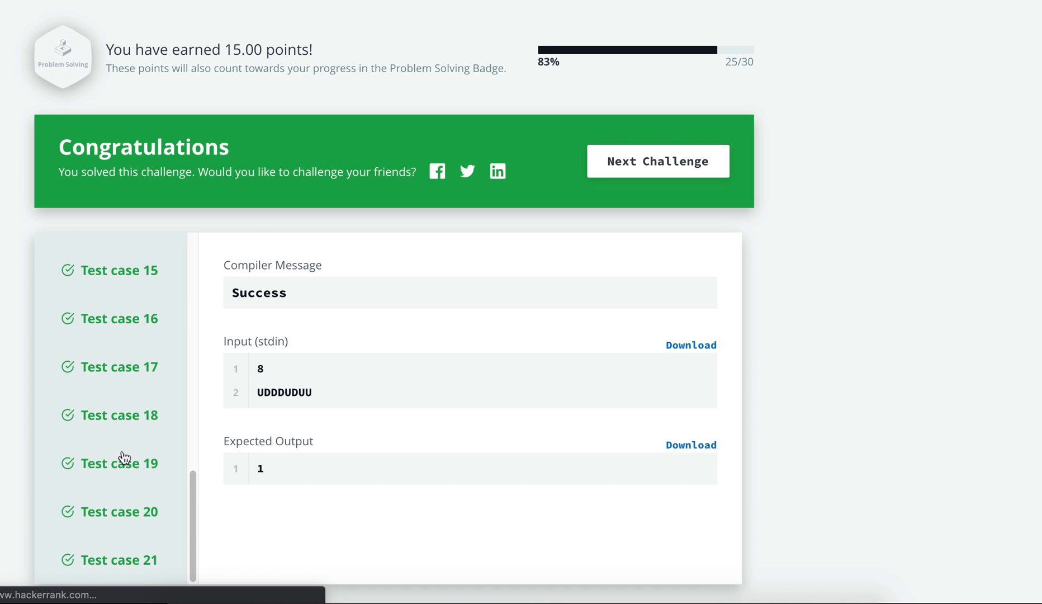
{"action": "scroll", "scroll_direction": "down", "scroll_amount": 3}
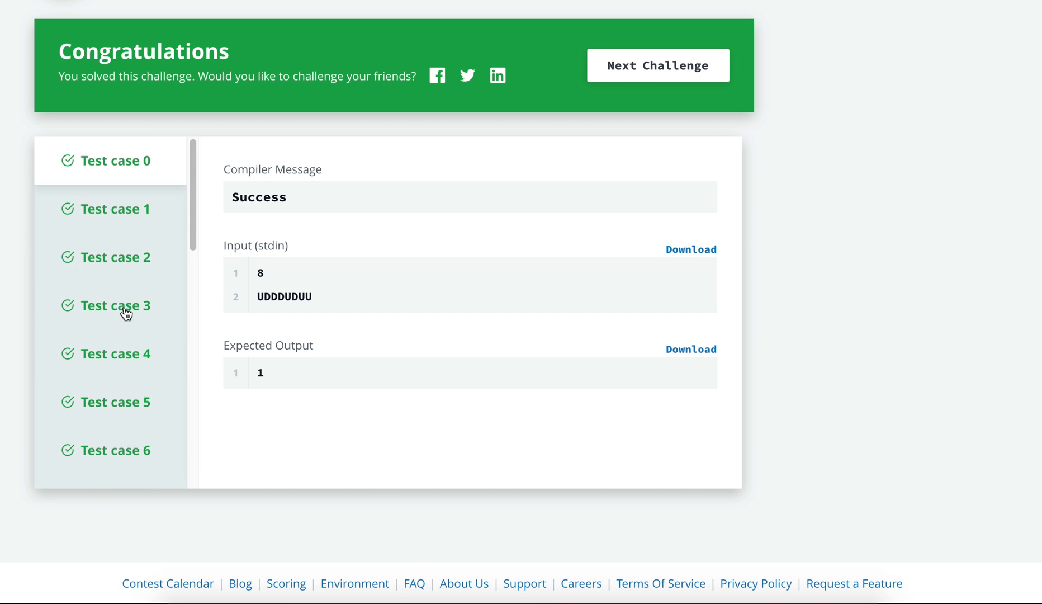
{"action": "scroll", "scroll_direction": "up", "scroll_amount": 3}
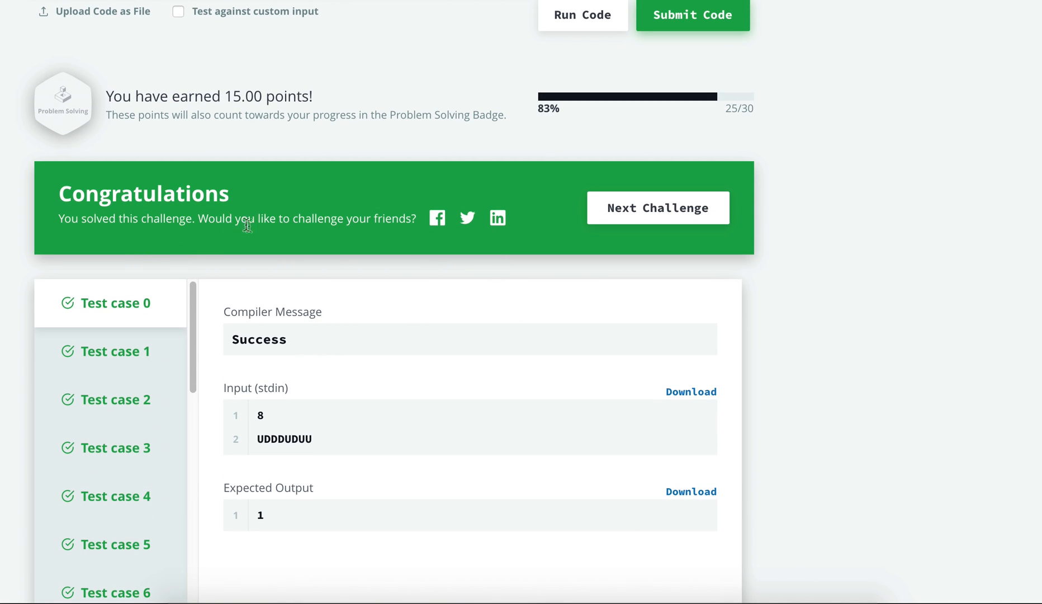